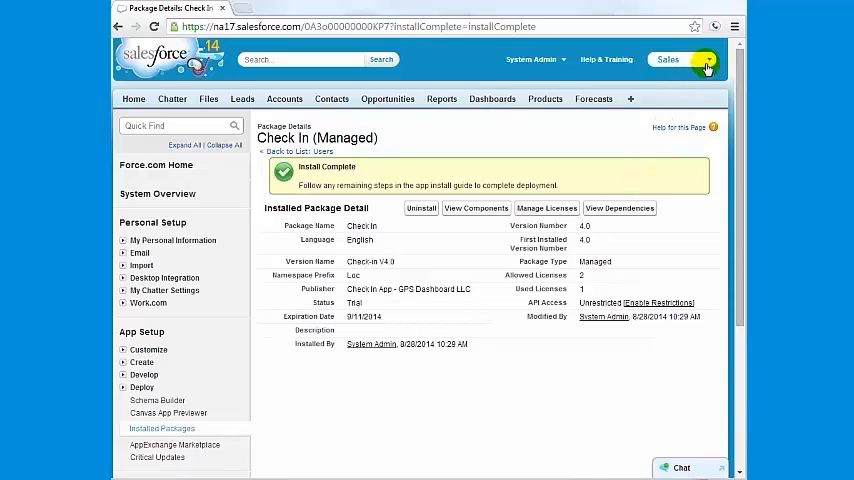
# - Authorize the Check In app for the org and allow its requested permissions
pyautogui.click(707, 62)
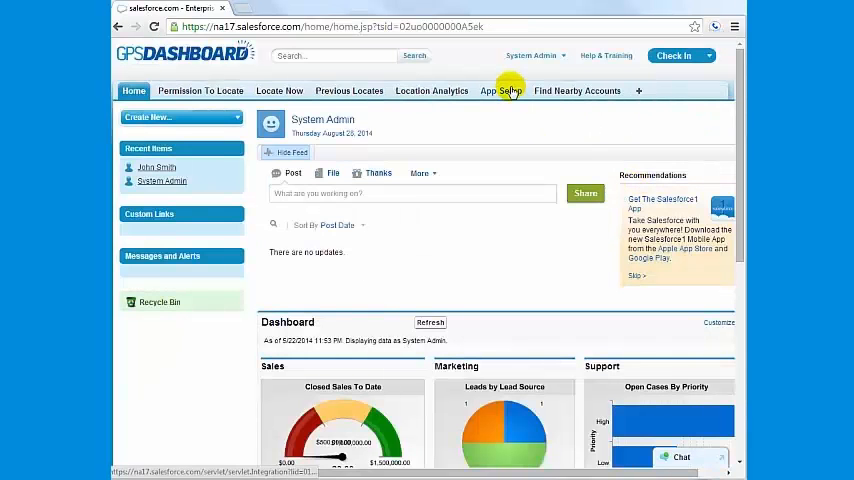
pyautogui.click(501, 91)
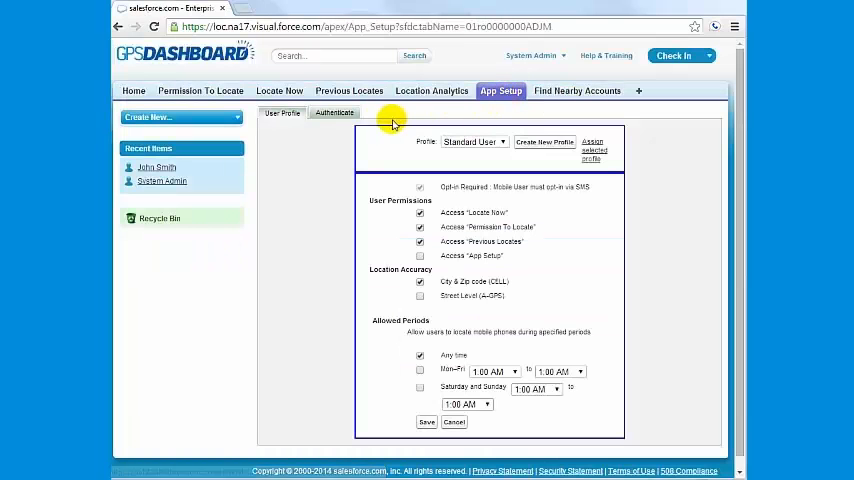
pyautogui.click(333, 112)
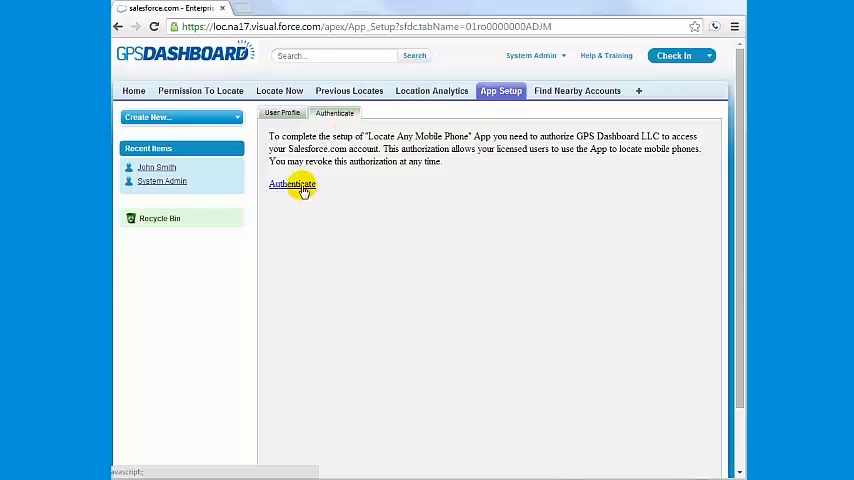
pyautogui.click(292, 184)
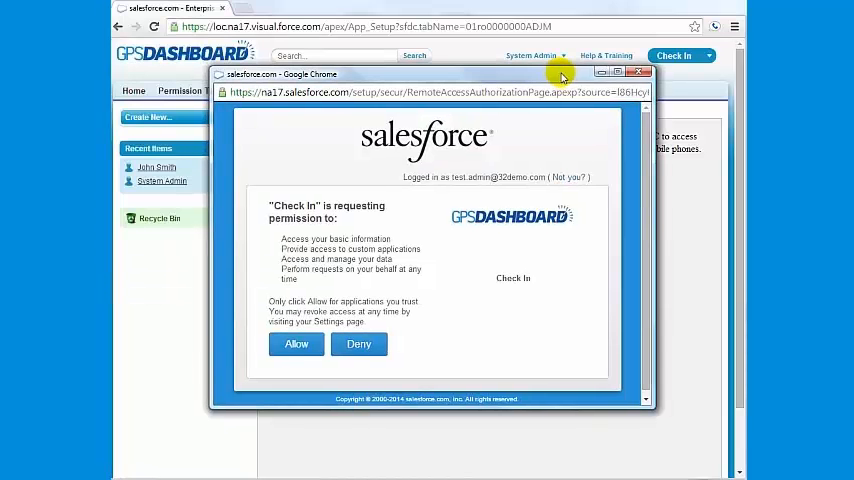
pyautogui.click(296, 344)
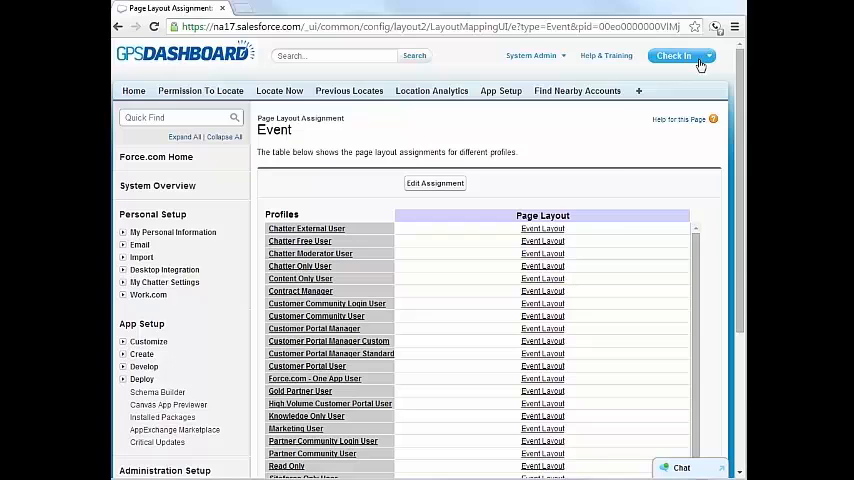
# - Switch to the Sales app and open salesforce.com from Recent Accounts
pyautogui.click(683, 55)
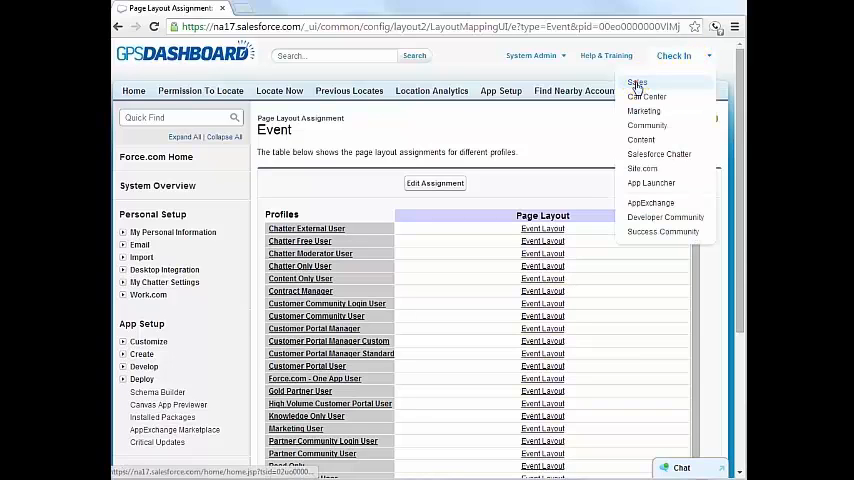
pyautogui.click(638, 82)
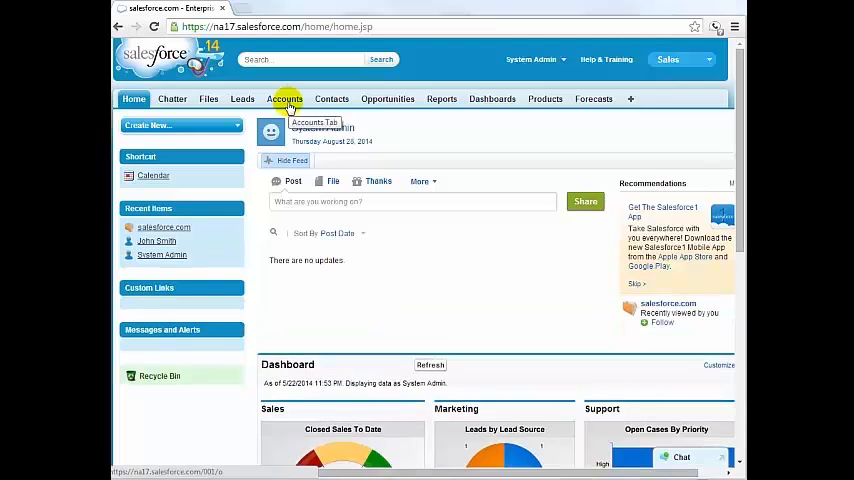
pyautogui.click(287, 98)
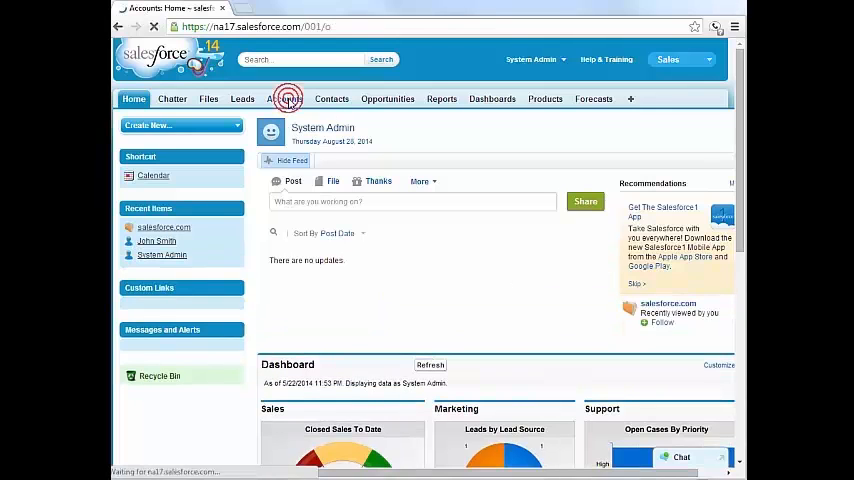
pyautogui.click(284, 98)
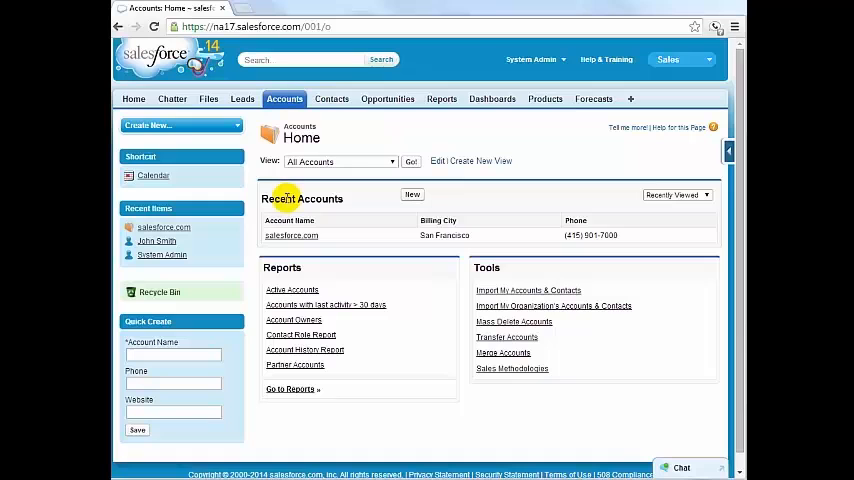
pyautogui.click(291, 235)
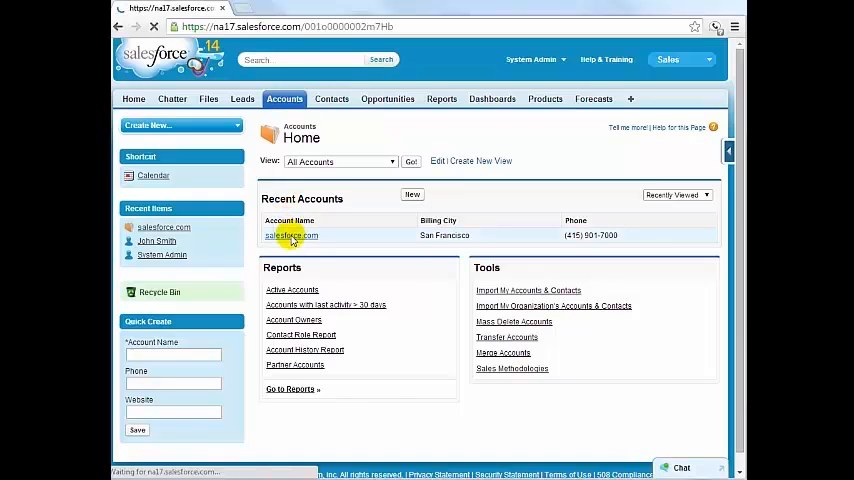
pyautogui.click(291, 235)
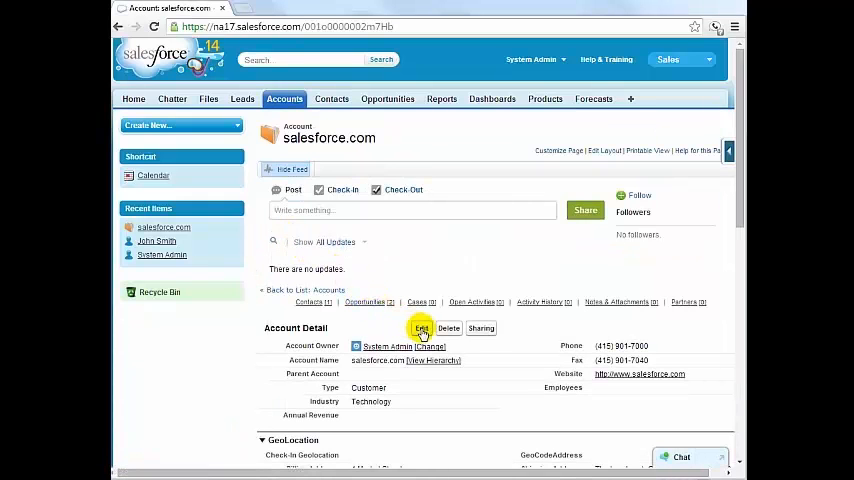
# - Set the salesforce.com account's GeoCodeAddress to Billing and save the record
pyautogui.click(421, 328)
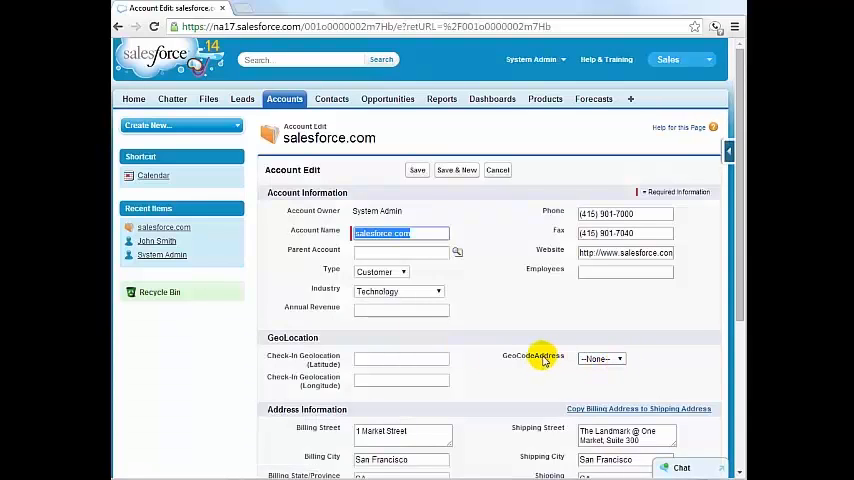
pyautogui.click(601, 358)
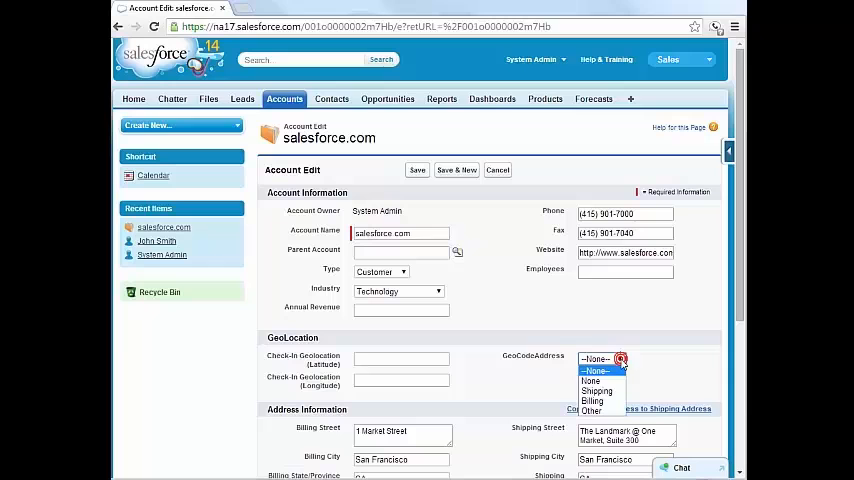
pyautogui.click(592, 400)
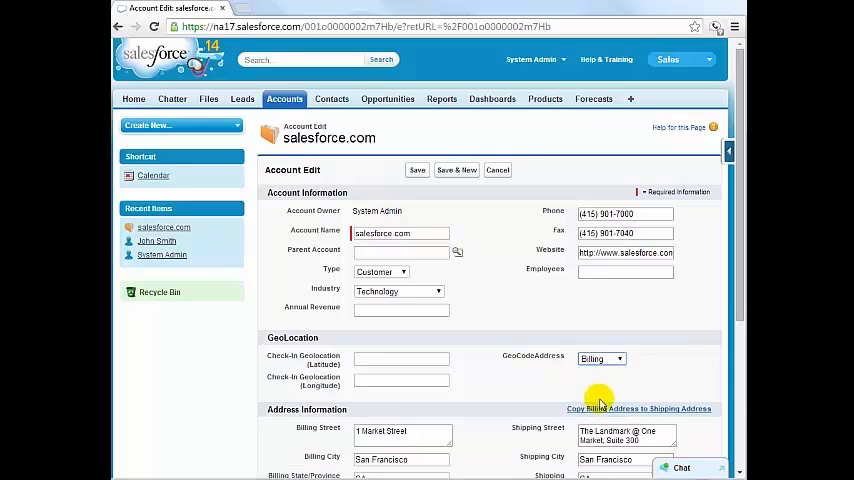
pyautogui.scroll(-3)
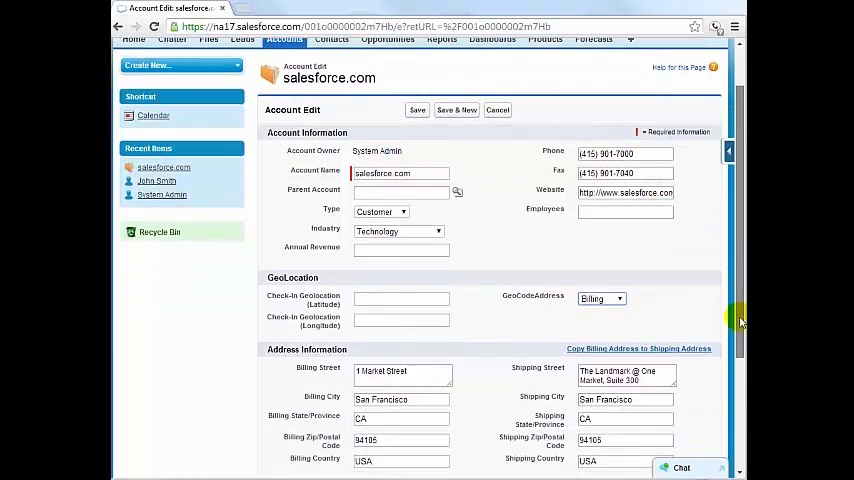
pyautogui.scroll(-3)
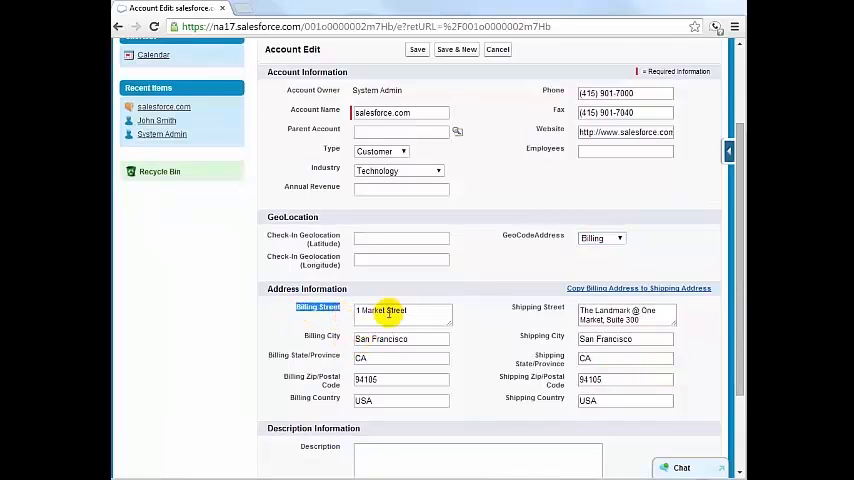
pyautogui.click(417, 49)
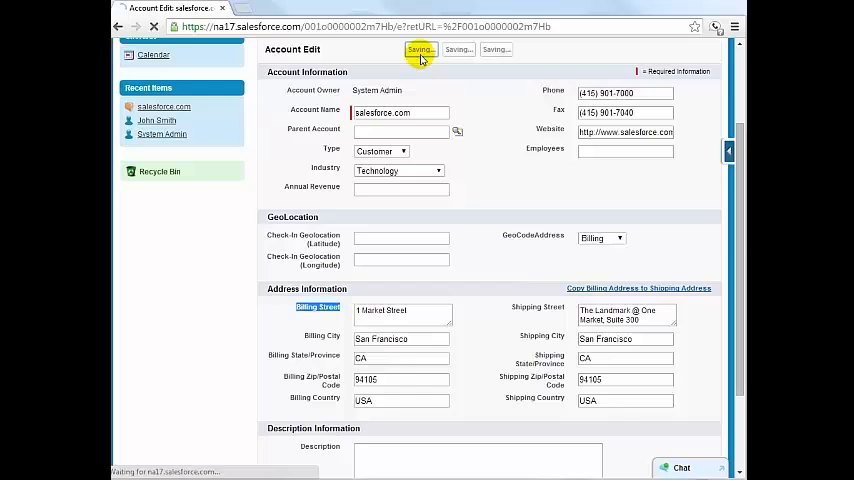
pyautogui.click(420, 50)
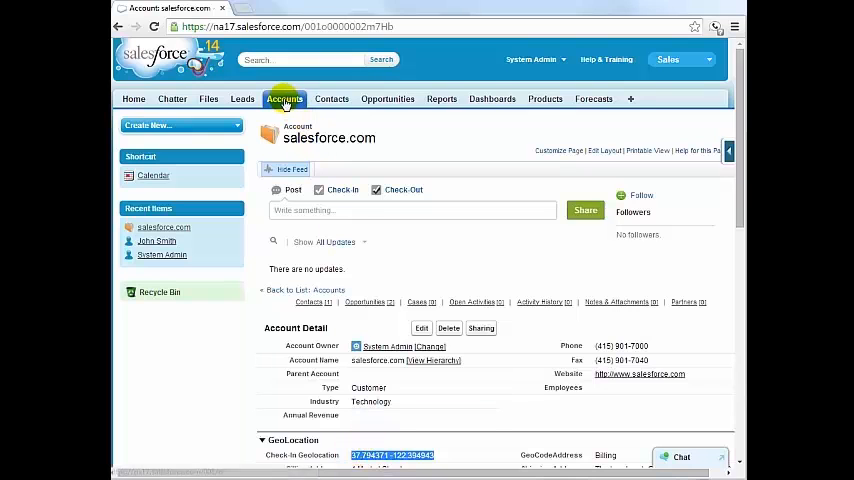
# - Map salesforce.com from All Accounts and view its 1 Market Street pin details
pyautogui.click(284, 98)
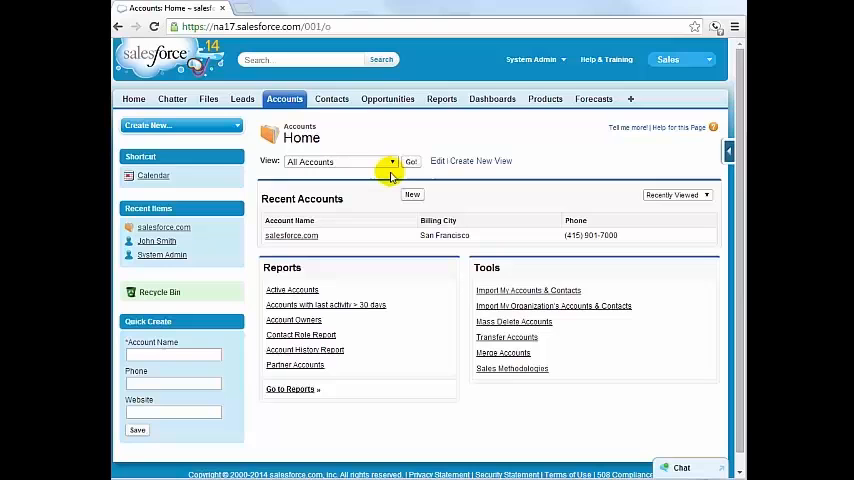
pyautogui.click(410, 161)
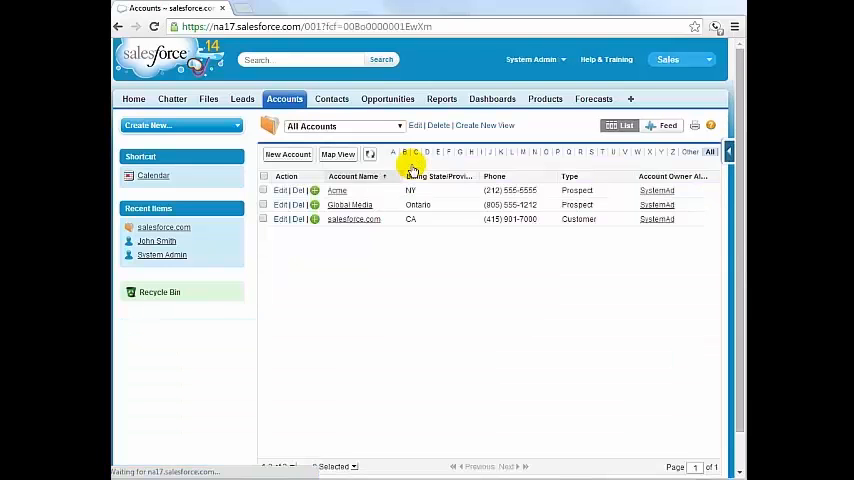
pyautogui.click(264, 219)
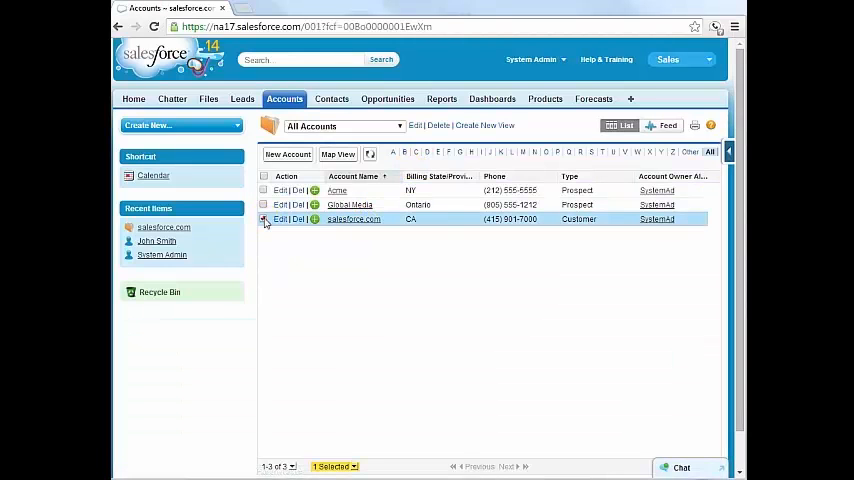
pyautogui.click(338, 154)
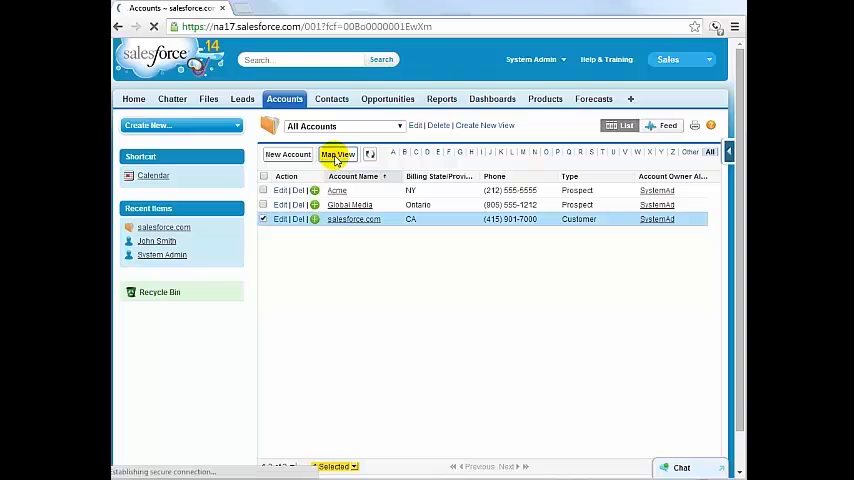
pyautogui.click(337, 154)
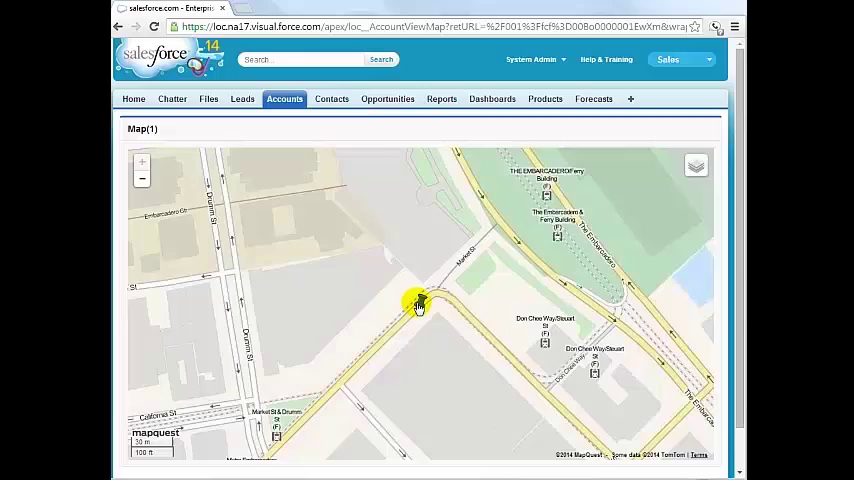
pyautogui.click(141, 178)
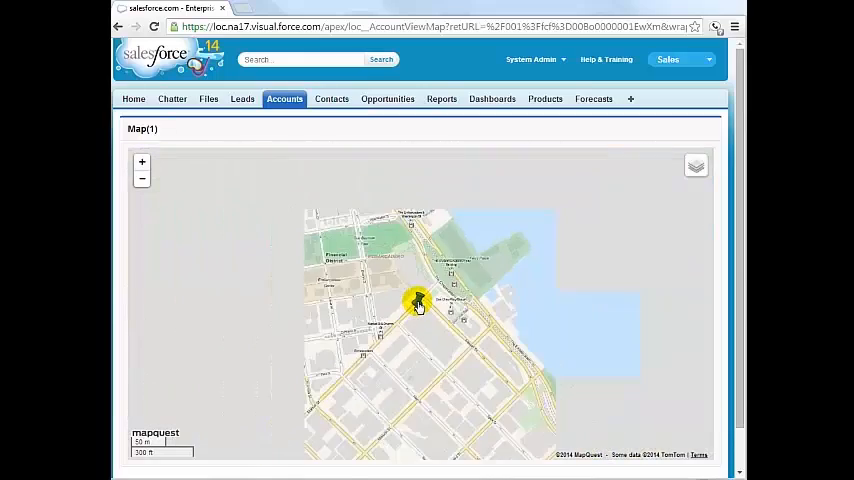
pyautogui.click(141, 178)
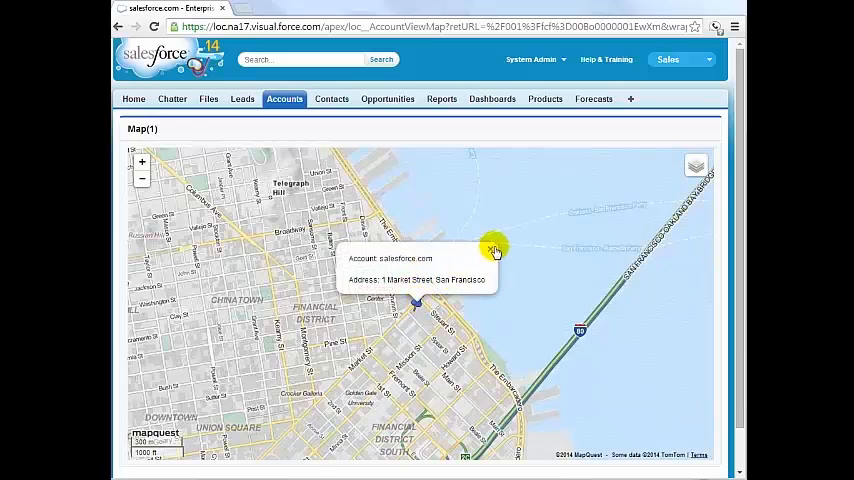
pyautogui.click(492, 247)
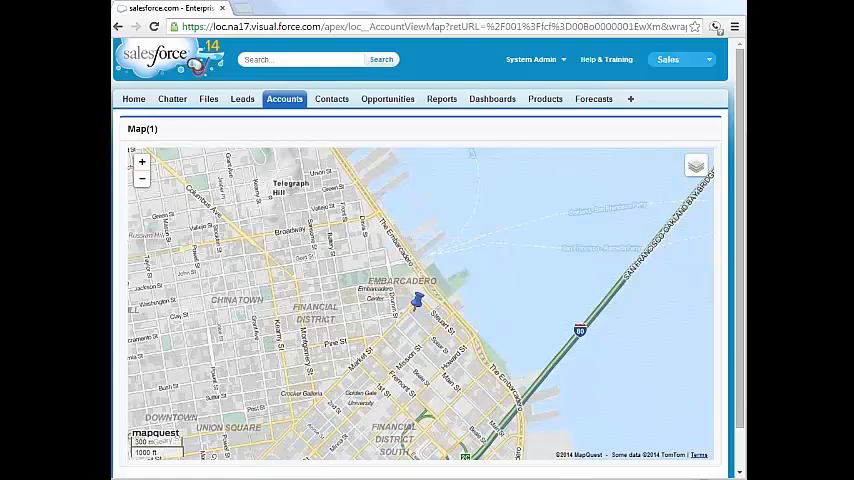
pyautogui.click(133, 98)
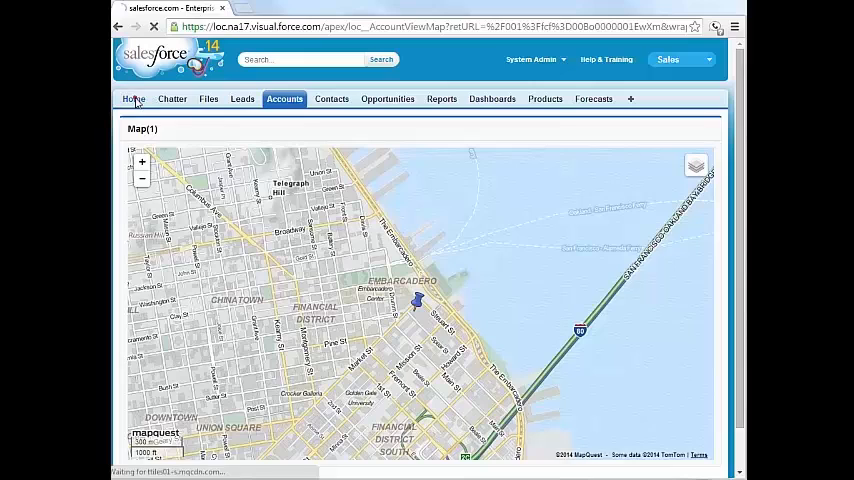
pyautogui.click(135, 98)
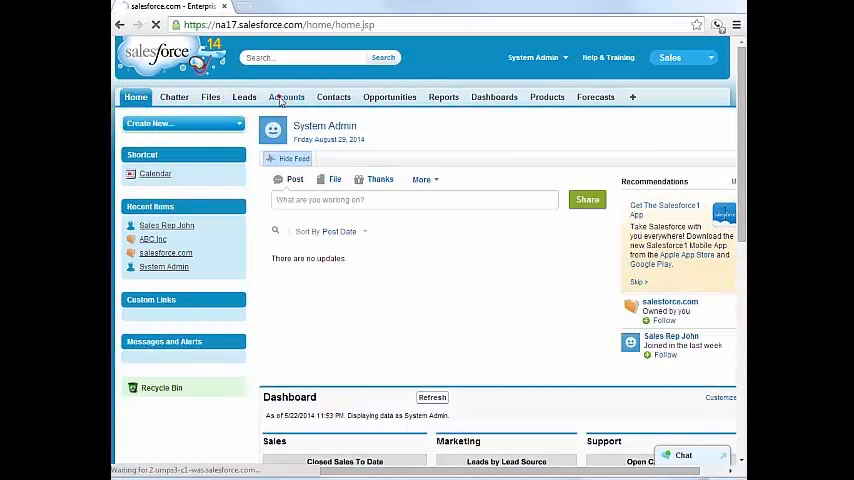
pyautogui.click(286, 97)
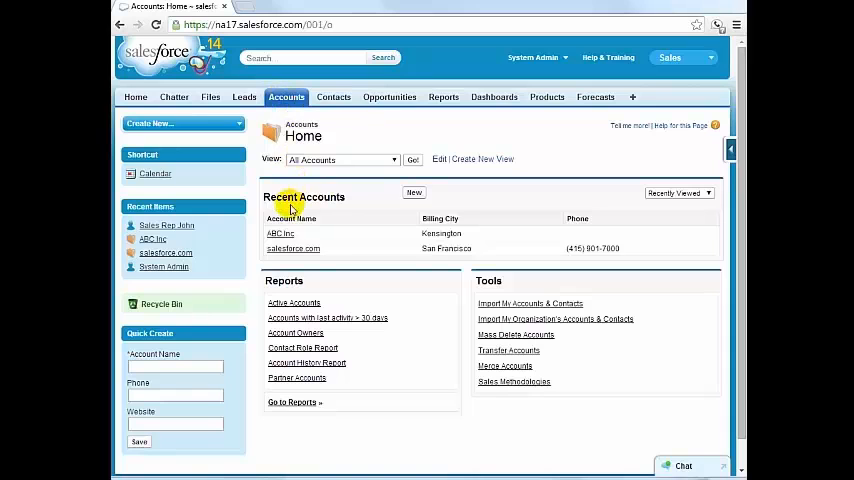
pyautogui.click(280, 233)
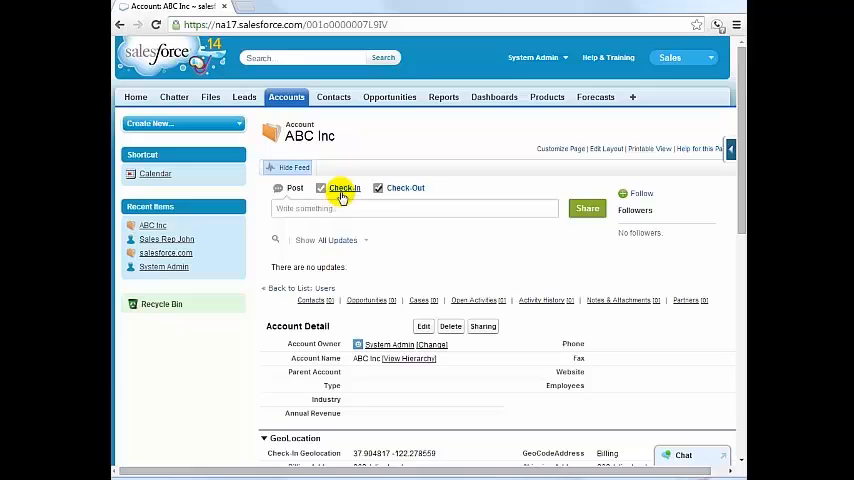
pyautogui.click(343, 188)
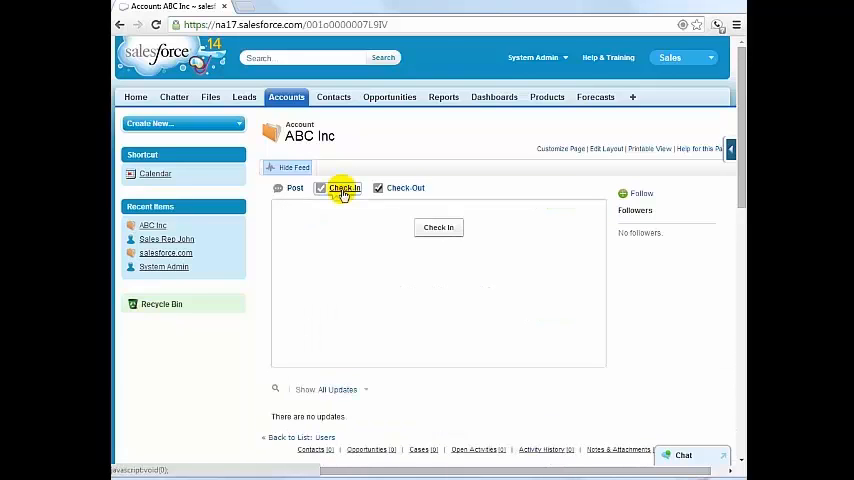
pyautogui.moveTo(680, 27)
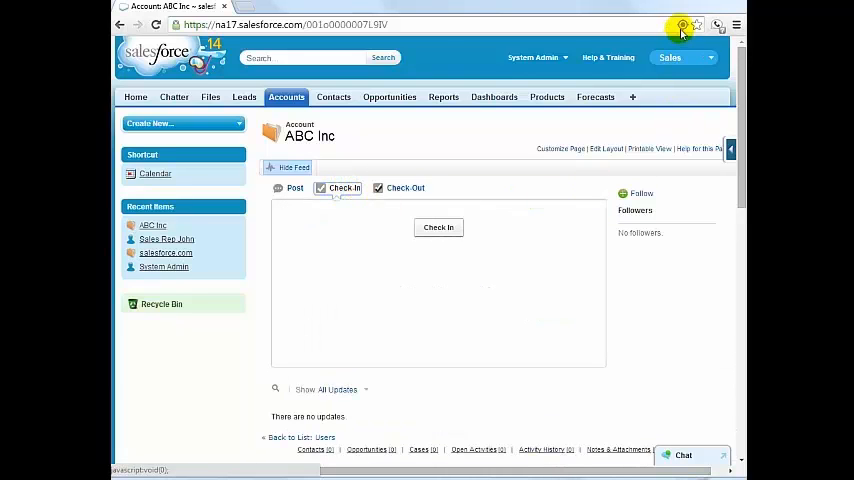
pyautogui.moveTo(681, 24)
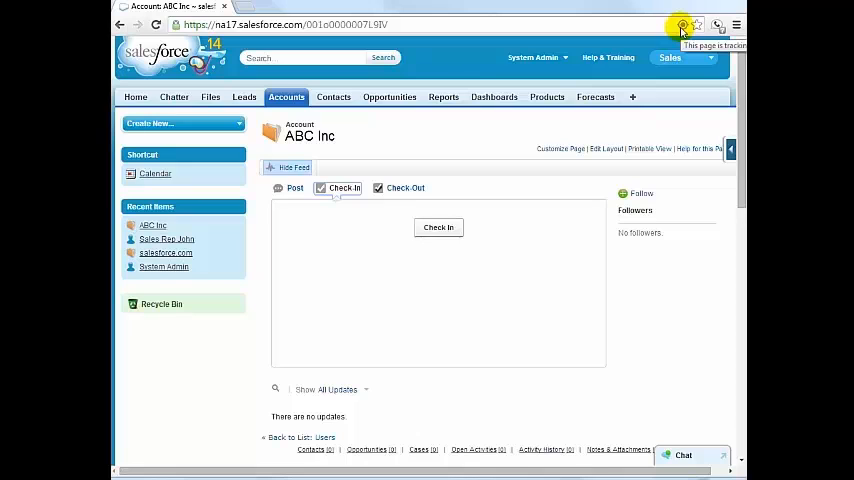
pyautogui.click(438, 227)
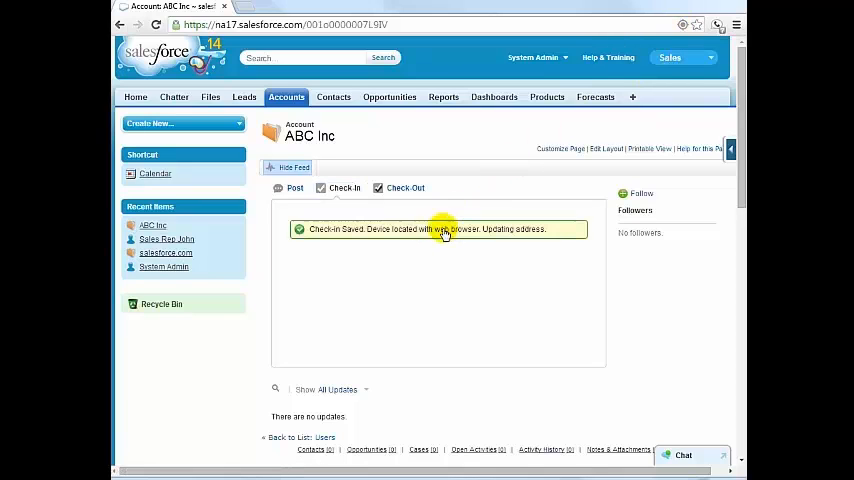
pyautogui.moveTo(360, 148)
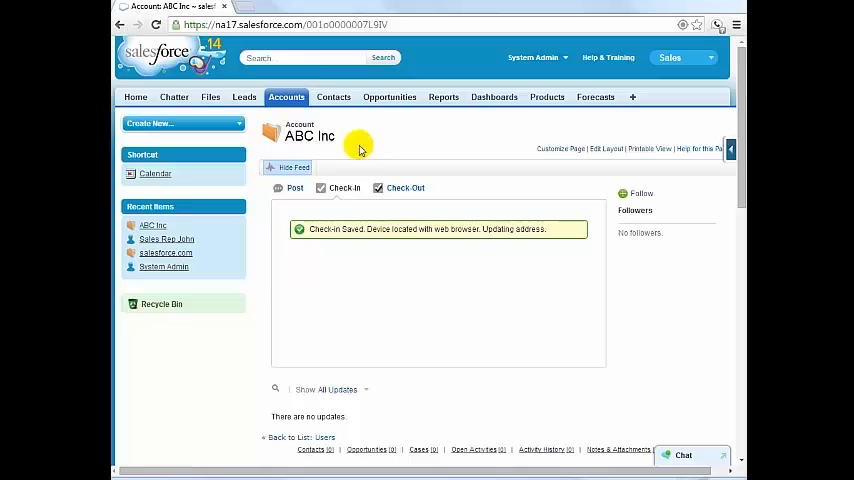
pyautogui.click(286, 97)
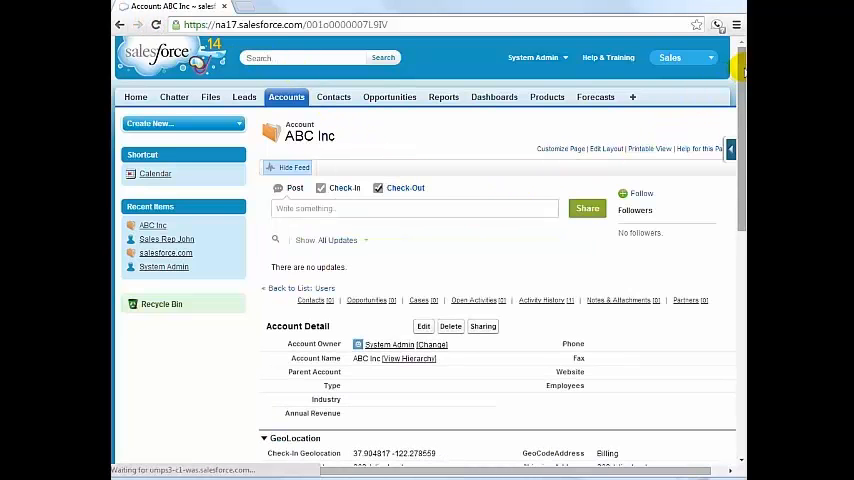
pyautogui.scroll(-3)
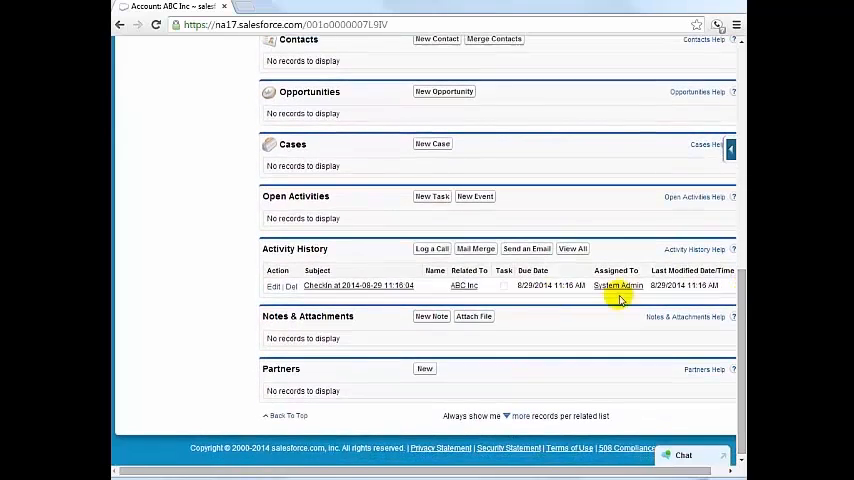
pyautogui.click(358, 285)
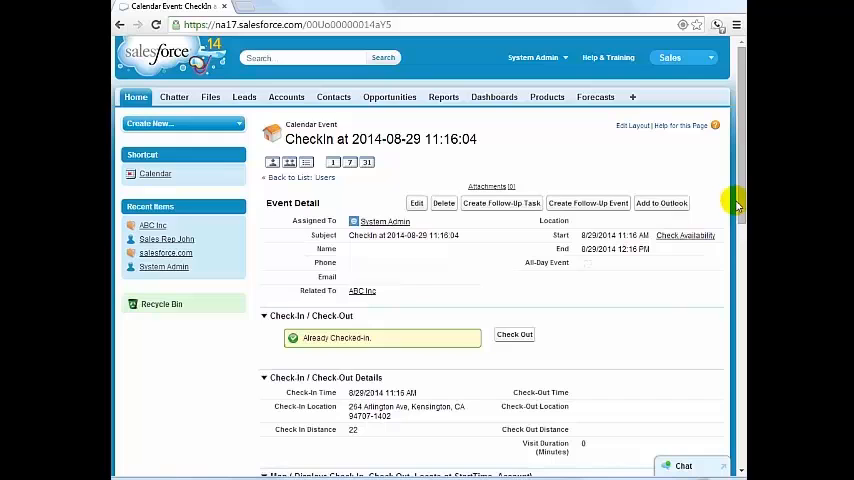
pyautogui.scroll(-3)
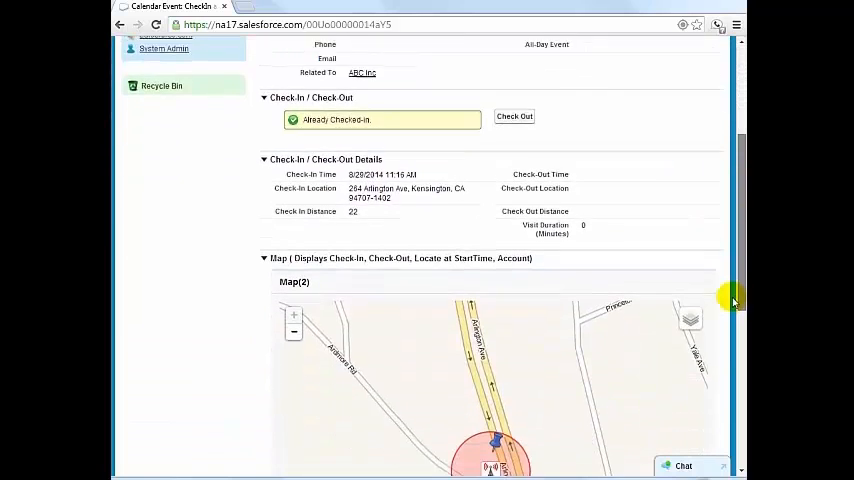
pyautogui.scroll(-3)
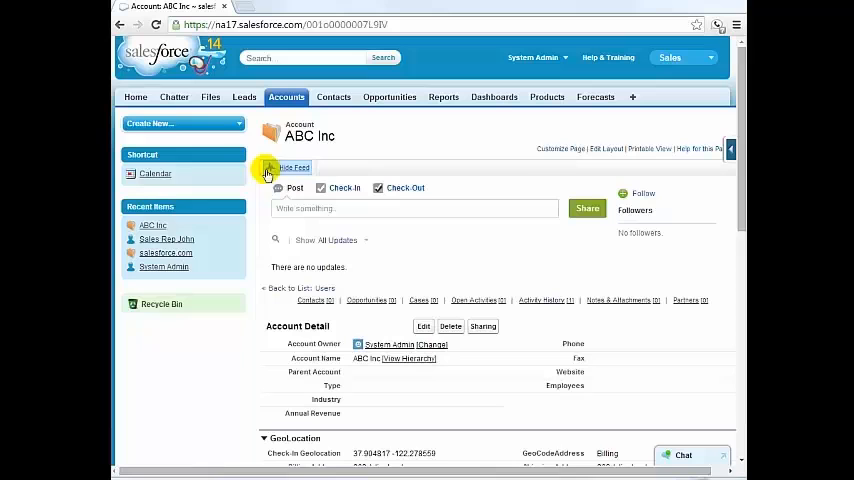
# - Create event 'Visit ABC Inc' for Sales Rep John, 8/29/2014 11:30–12:00, related to ABC Inc
pyautogui.click(155, 173)
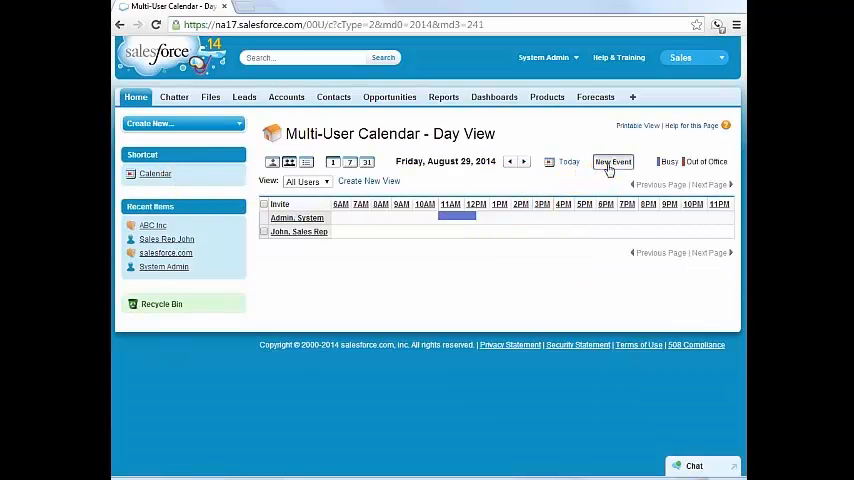
pyautogui.click(613, 161)
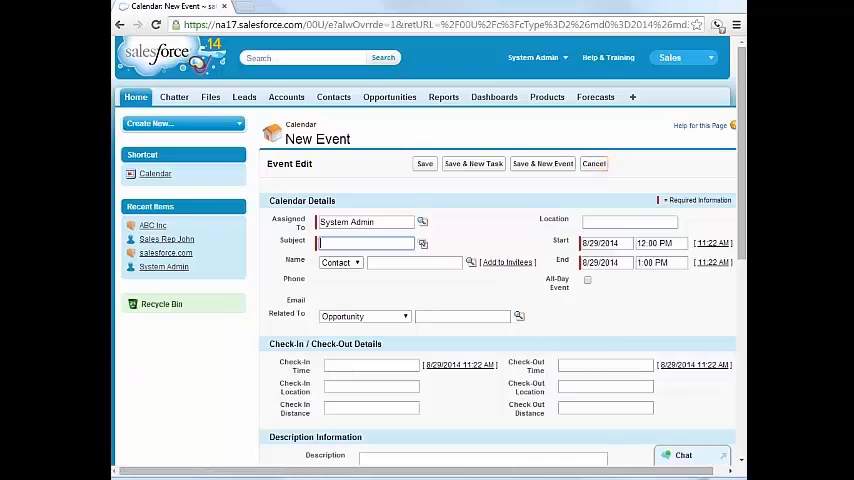
pyautogui.doubleClick(360, 222)
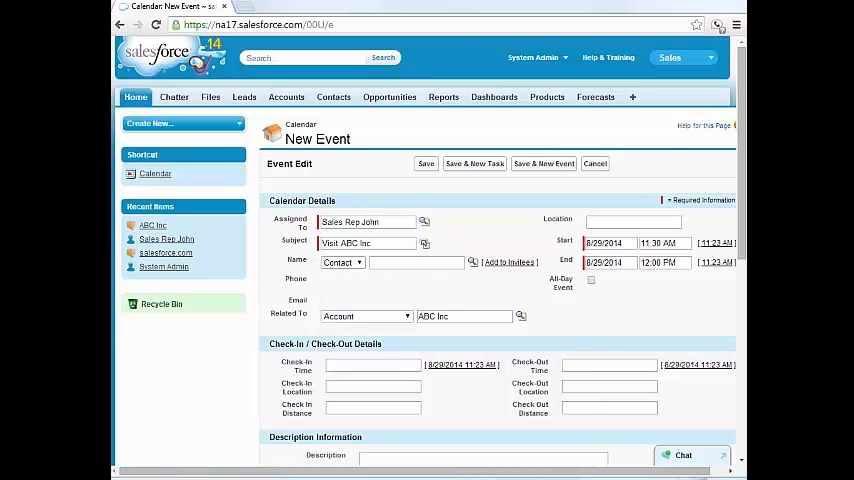
pyautogui.moveTo(470, 291)
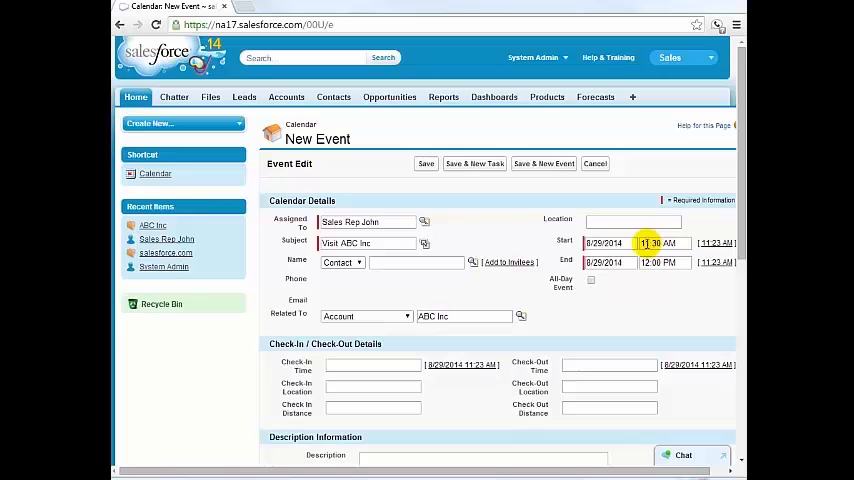
pyautogui.click(594, 163)
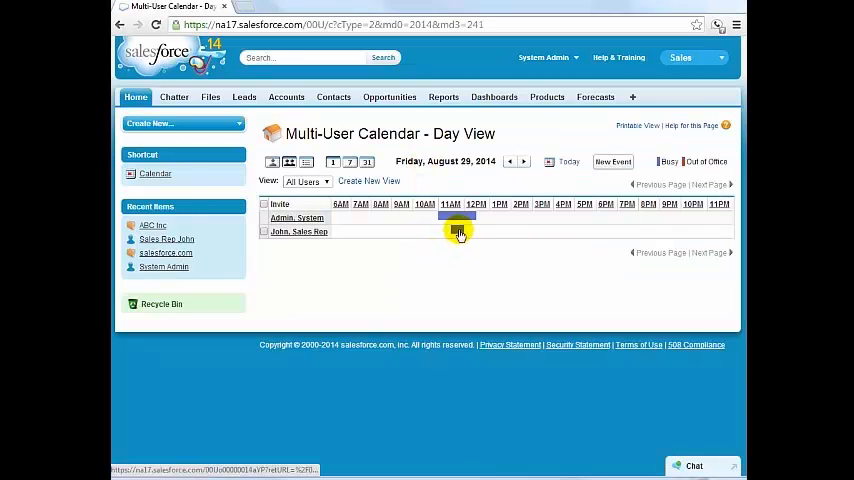
pyautogui.click(458, 231)
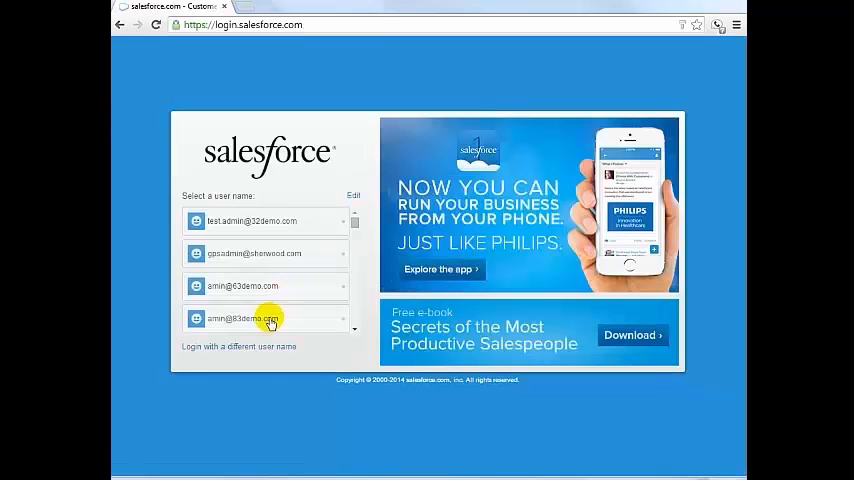
# - Log in as Sales Rep John using his saved username
pyautogui.click(265, 318)
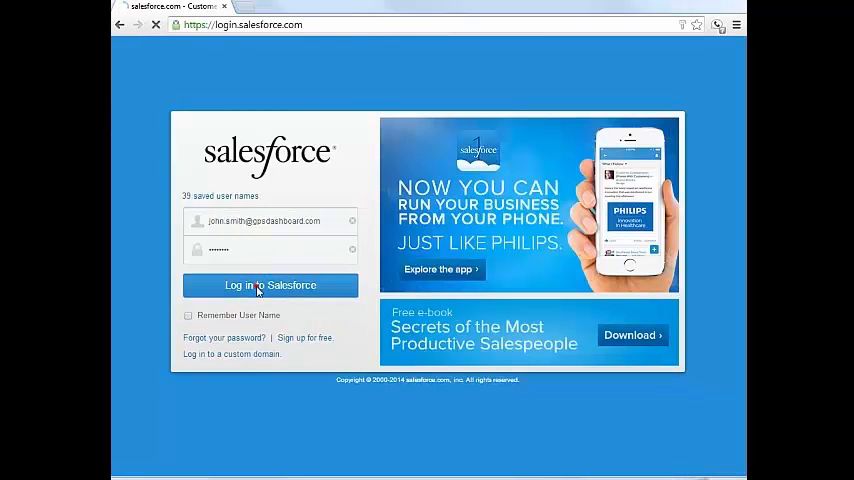
pyautogui.click(269, 285)
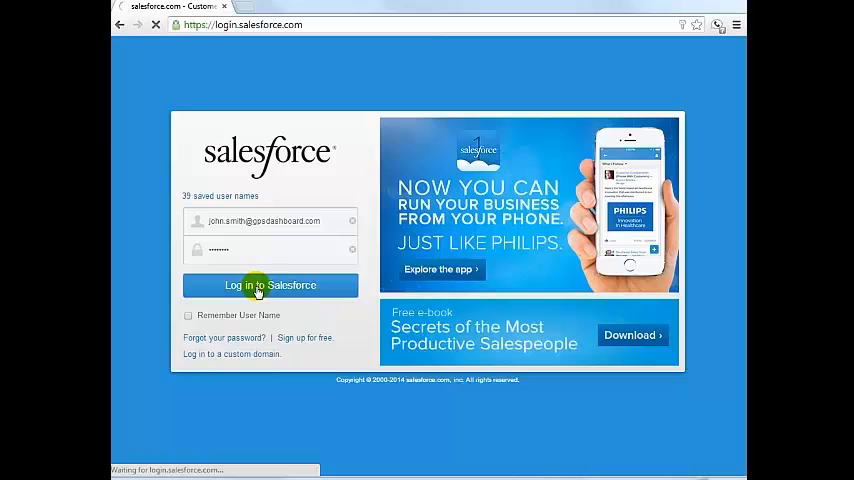
pyautogui.click(270, 285)
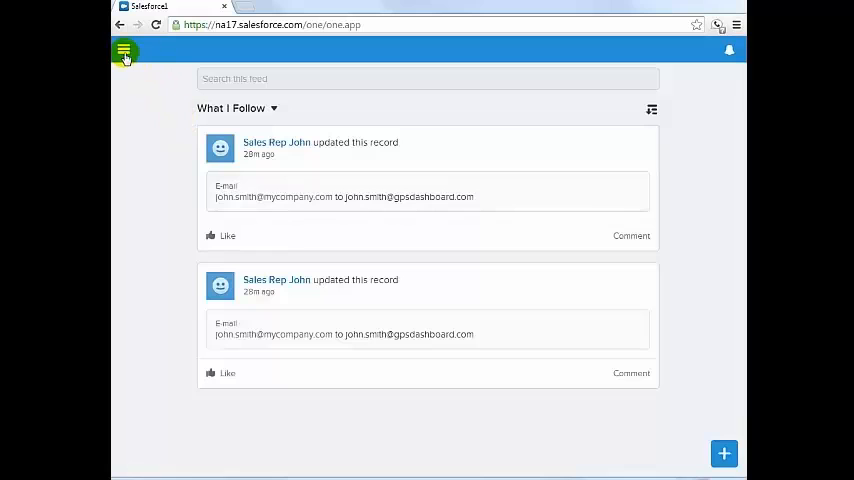
# - Check in to the Visit ABC Inc event from the Salesforce1 Events list
pyautogui.click(124, 50)
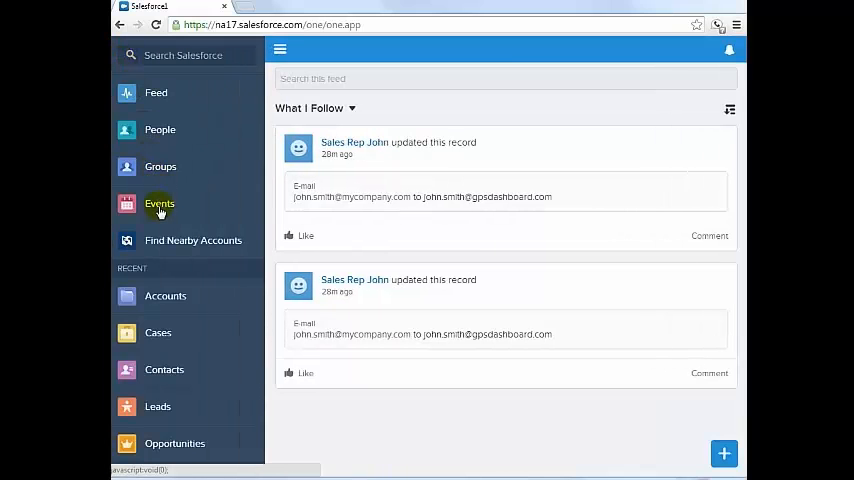
pyautogui.click(159, 204)
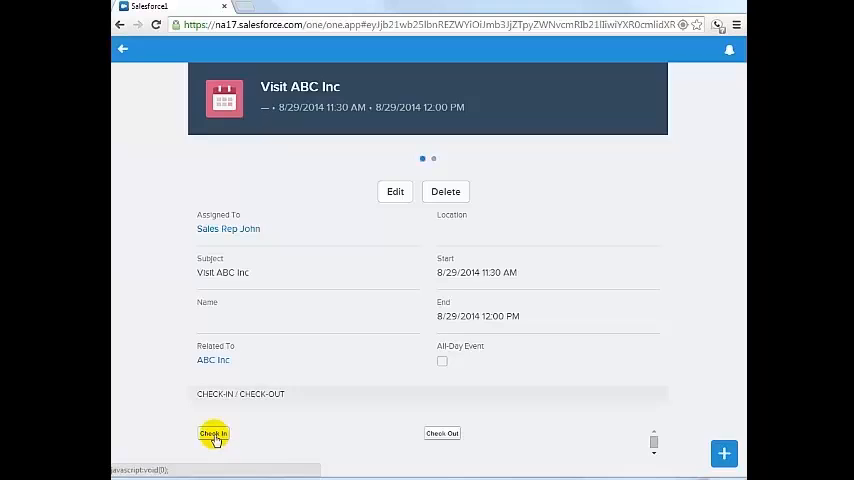
pyautogui.click(213, 433)
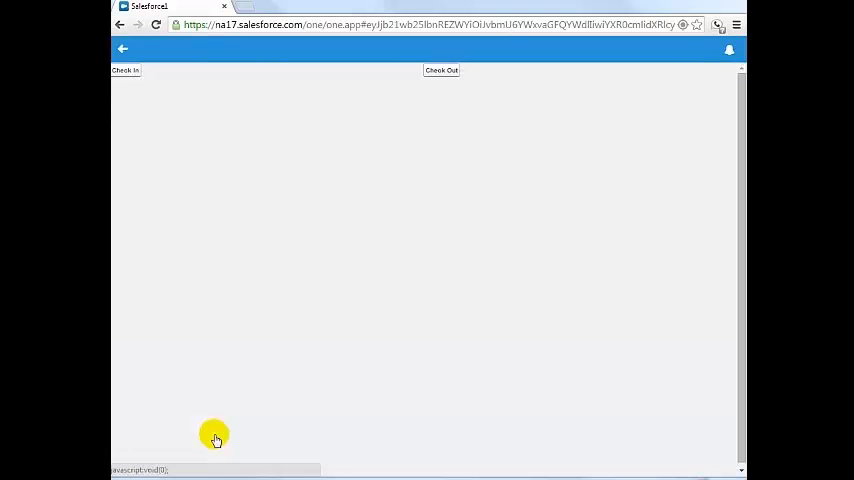
pyautogui.moveTo(125, 70)
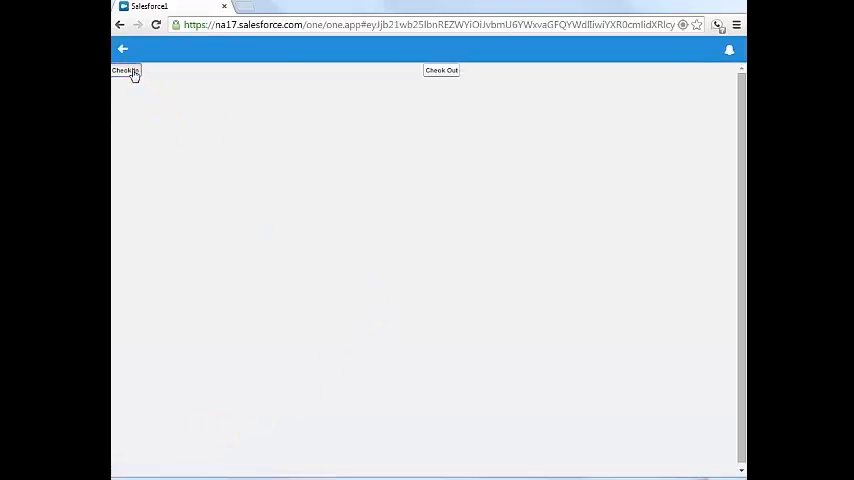
pyautogui.click(125, 70)
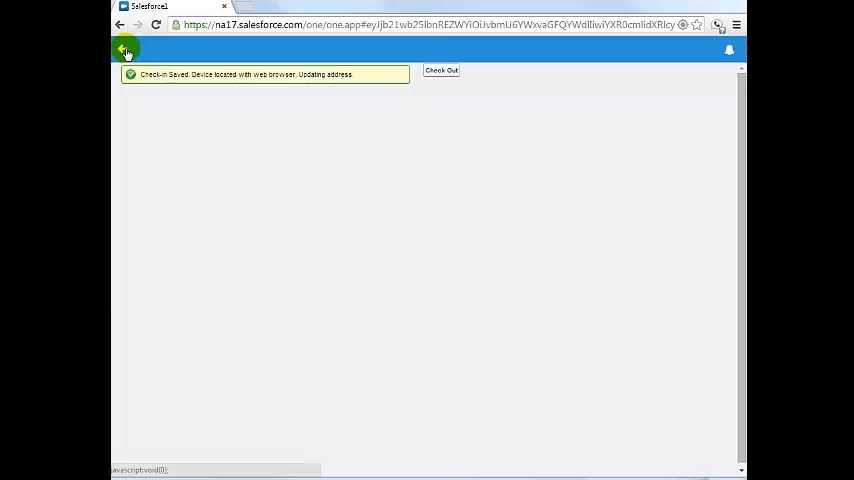
pyautogui.click(120, 24)
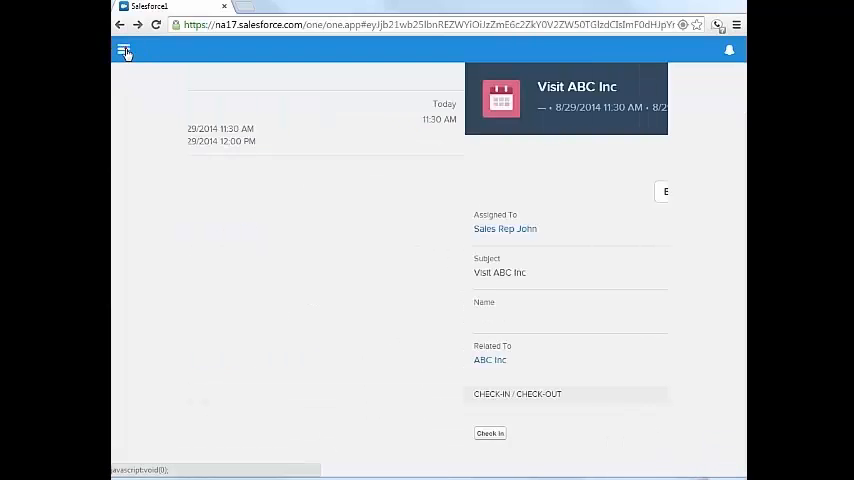
pyautogui.click(124, 51)
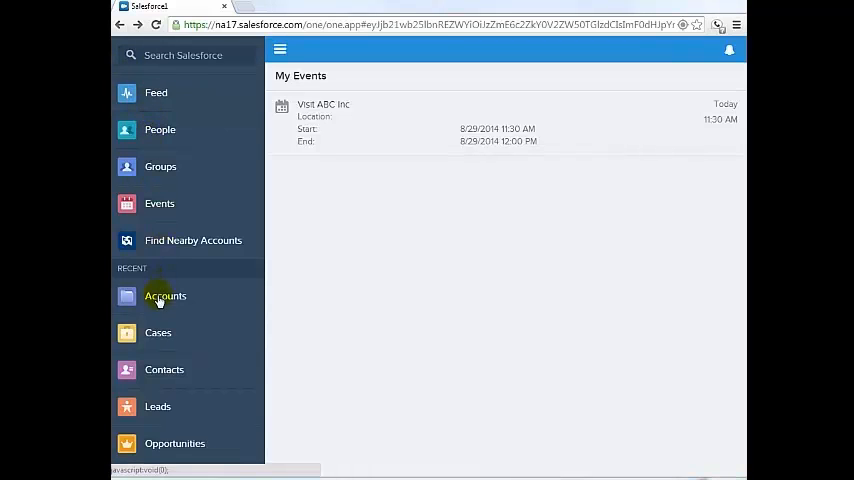
# - Open ABC Inc from recent accounts and record a check-out for Visit ABC Inc
pyautogui.click(165, 296)
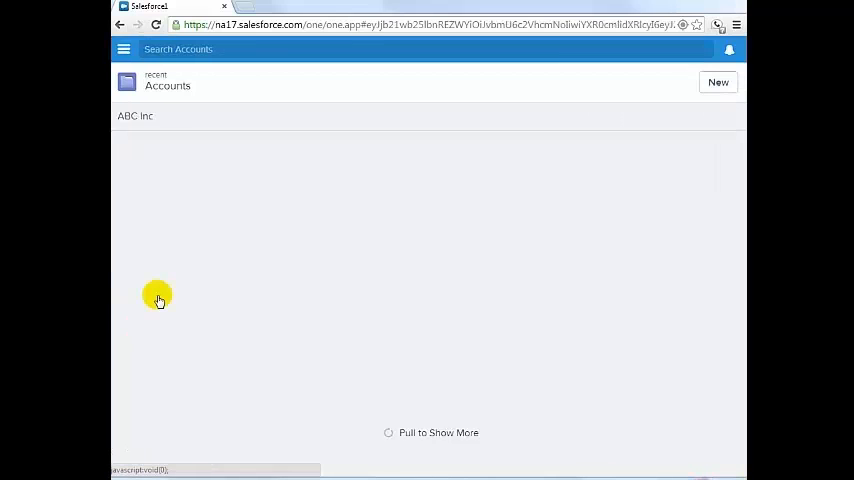
pyautogui.click(135, 116)
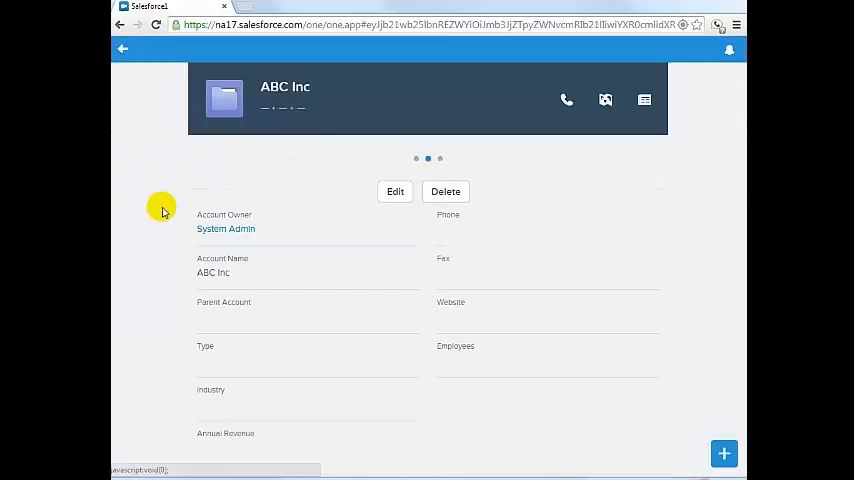
pyautogui.click(723, 453)
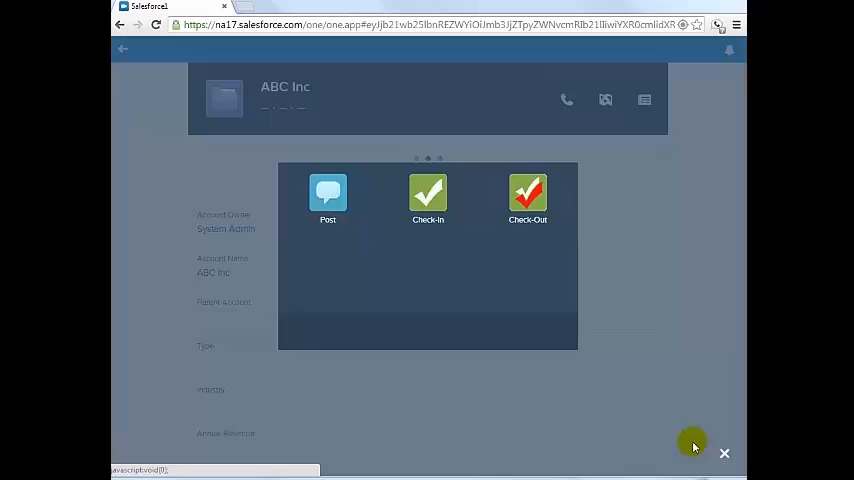
pyautogui.click(527, 195)
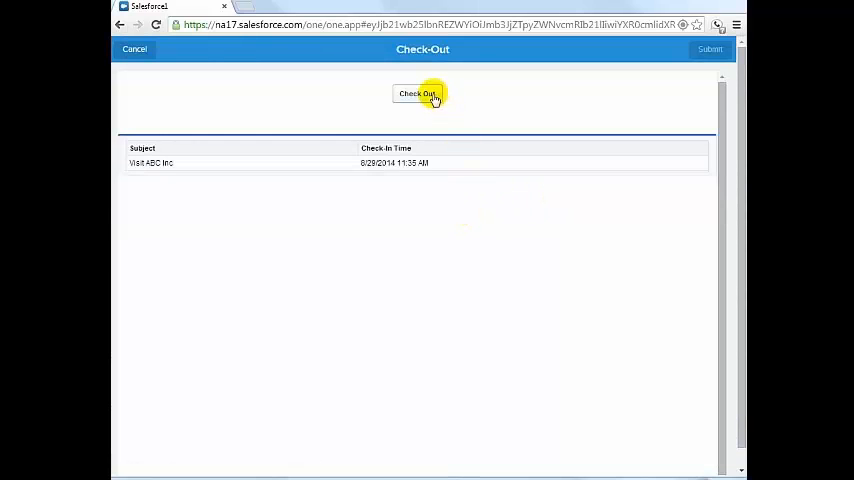
pyautogui.click(417, 93)
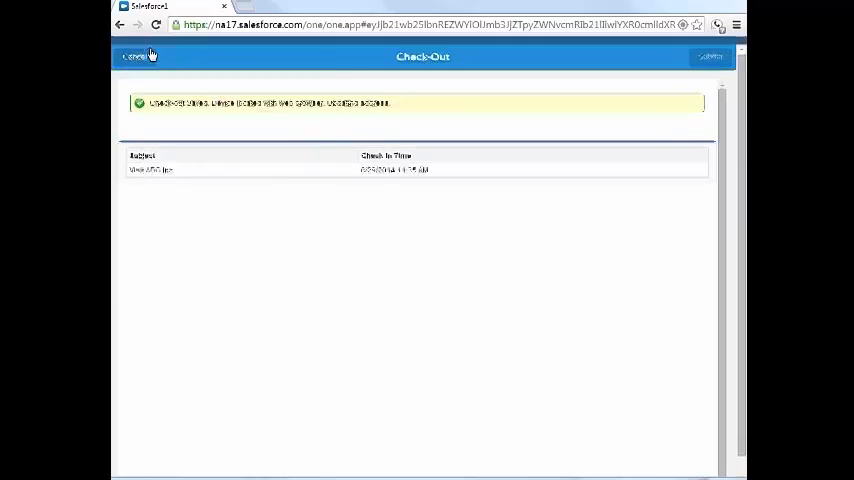
pyautogui.click(134, 56)
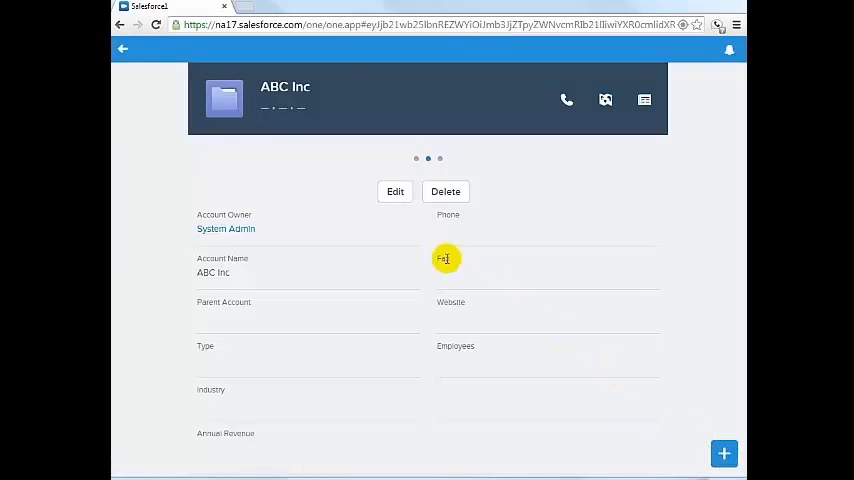
pyautogui.click(124, 49)
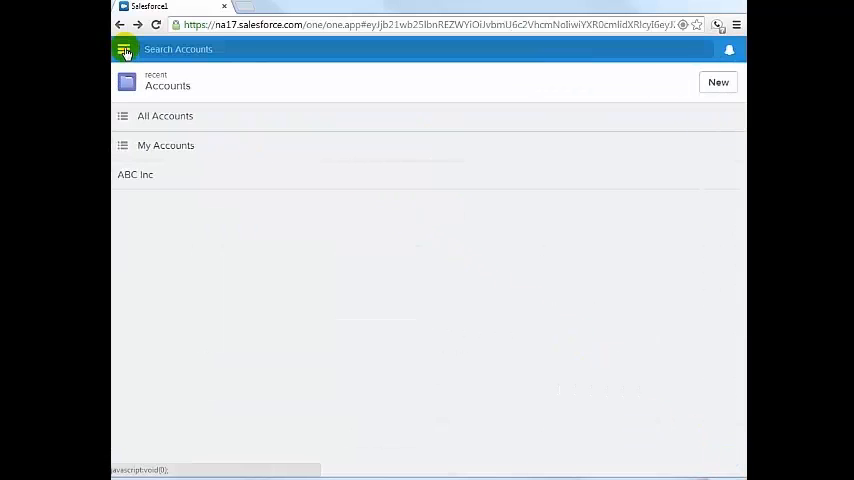
# - Find nearby accounts and open salesforce.com from its San Francisco map marker
pyautogui.click(125, 49)
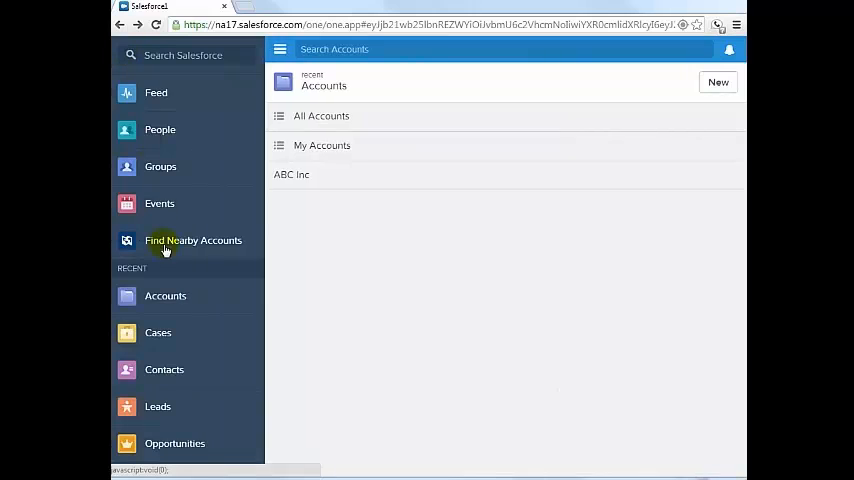
pyautogui.click(193, 240)
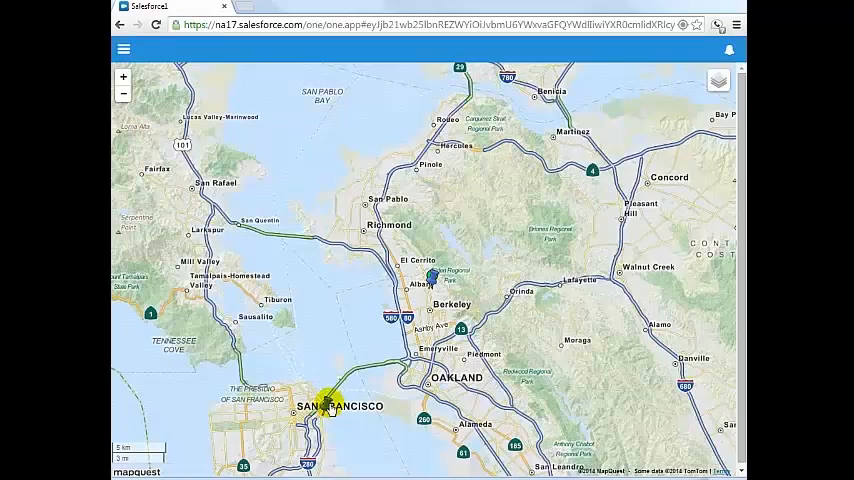
pyautogui.click(327, 407)
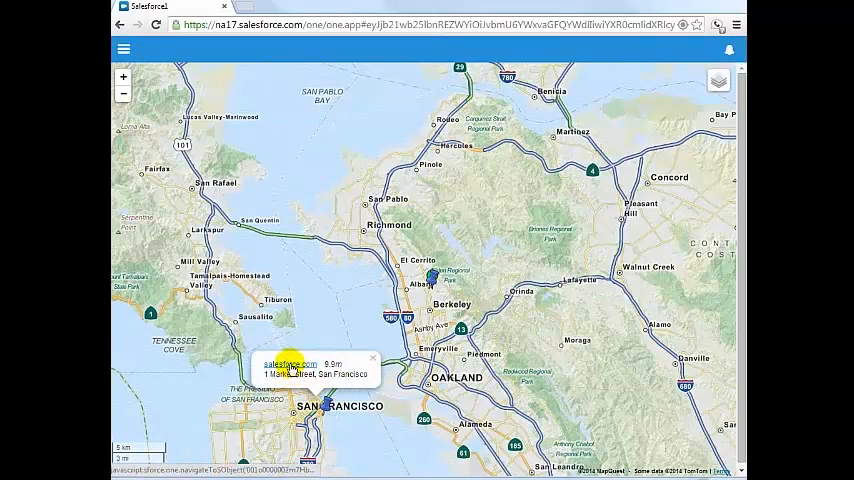
pyautogui.click(288, 363)
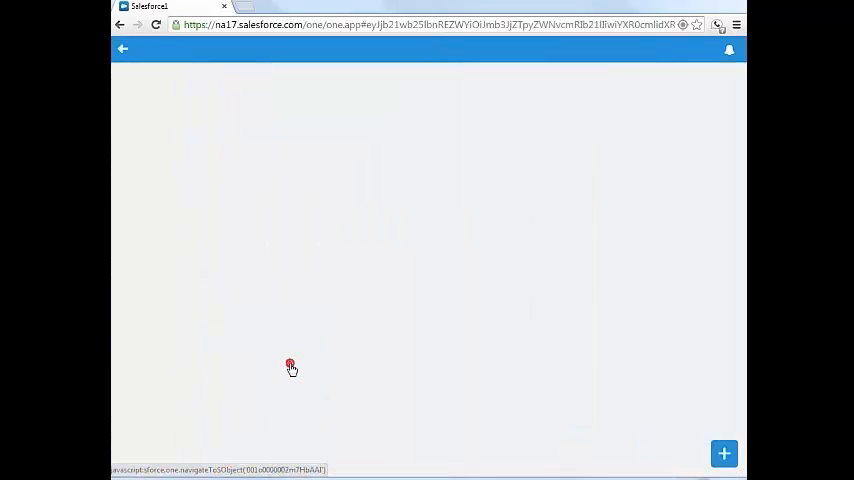
pyautogui.click(290, 366)
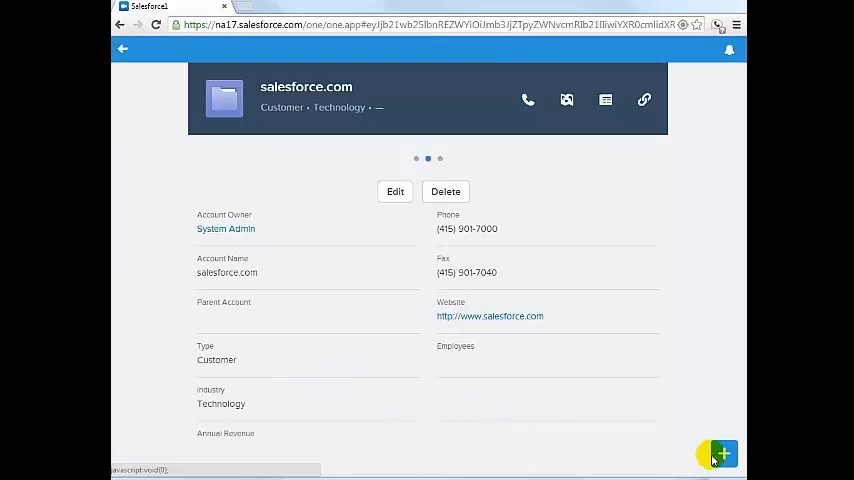
pyautogui.click(722, 454)
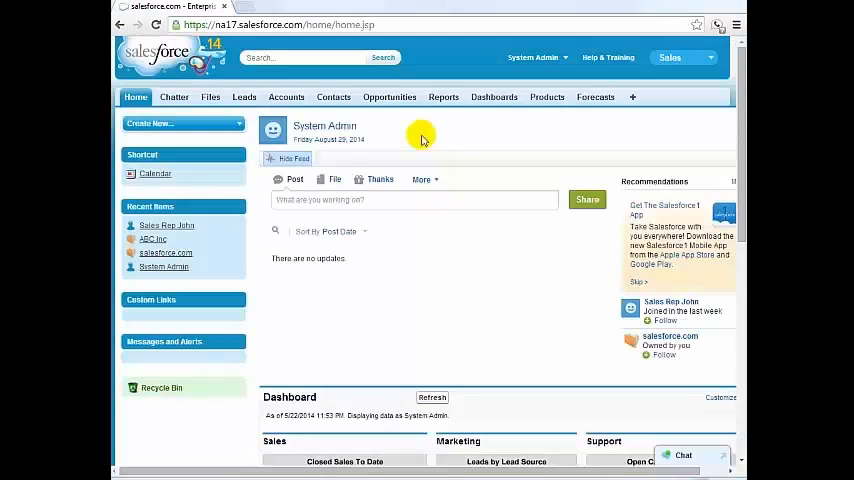
pyautogui.moveTo(531, 62)
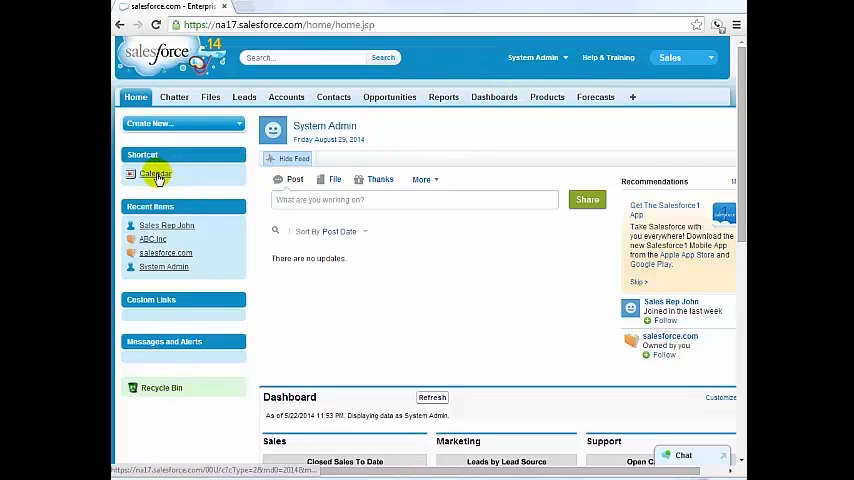
# - Inspect John's 11:42 AM salesforce.com Checkin event on the multi-user day calendar, then head to Reports
pyautogui.click(155, 173)
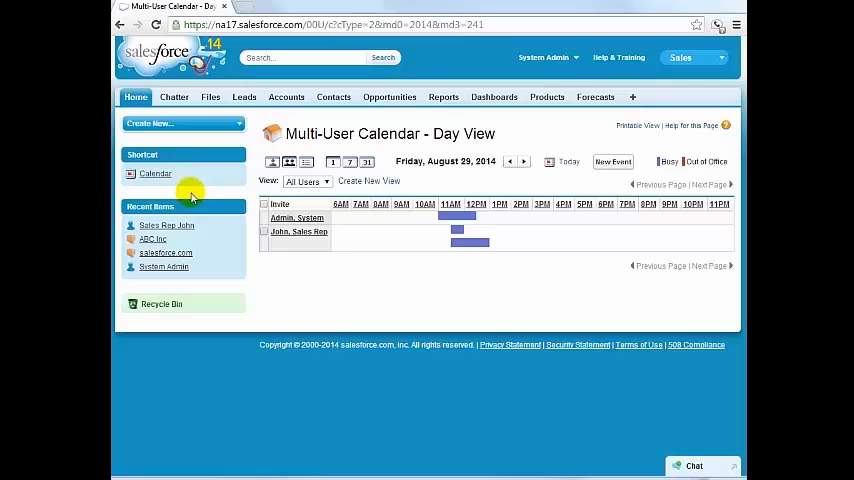
pyautogui.click(457, 243)
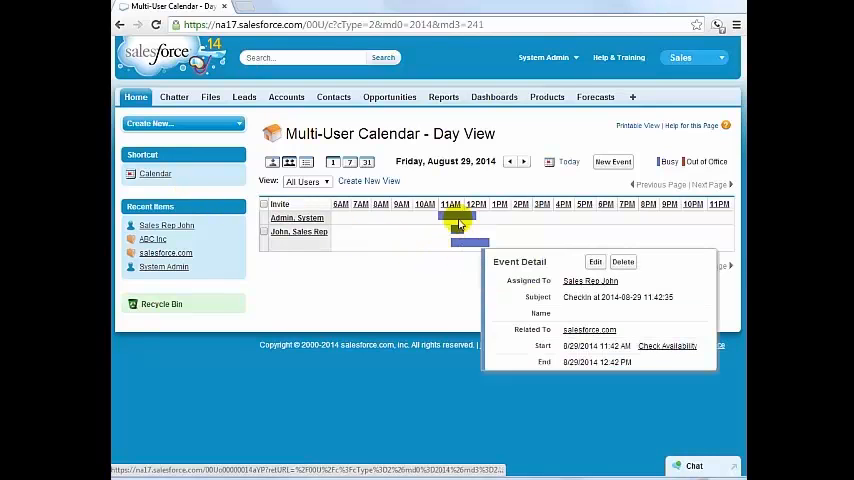
pyautogui.click(443, 97)
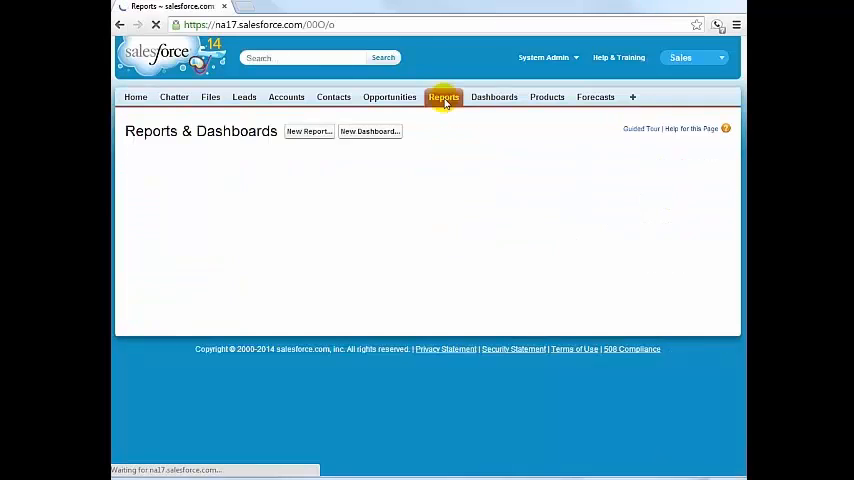
# - Open the Check-in Summary Report and scroll through its three 8/29/2014 check-in records
pyautogui.click(443, 97)
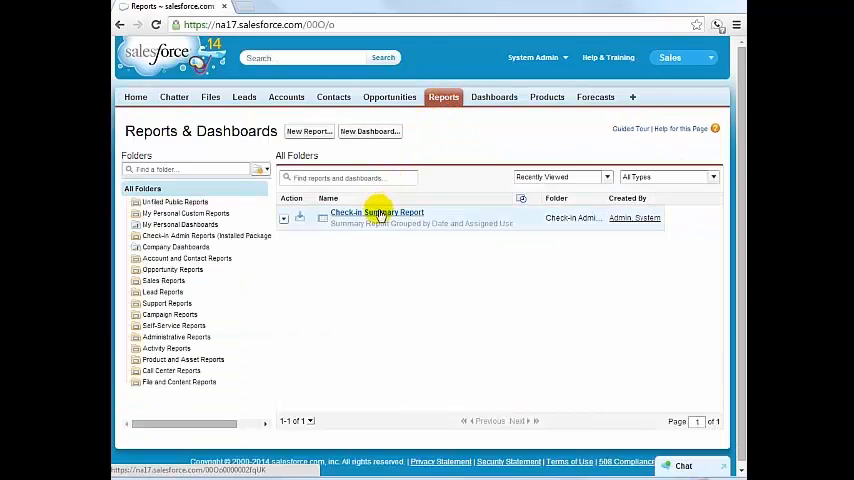
pyautogui.click(376, 212)
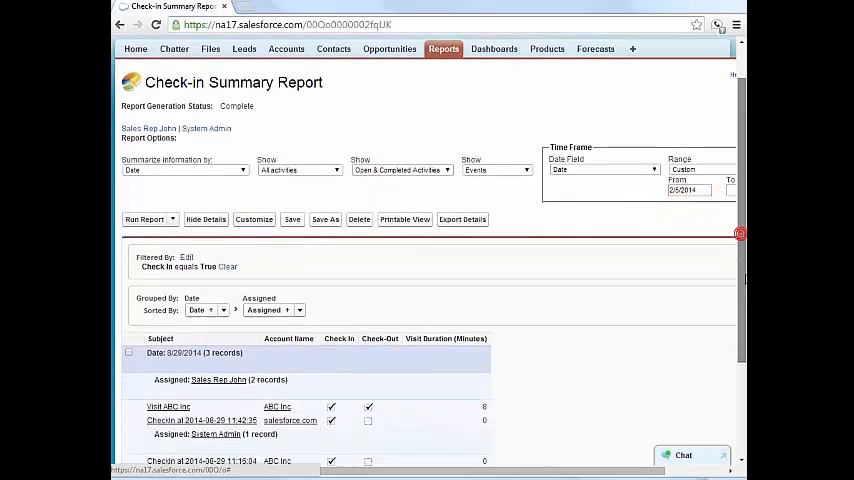
pyautogui.scroll(-3)
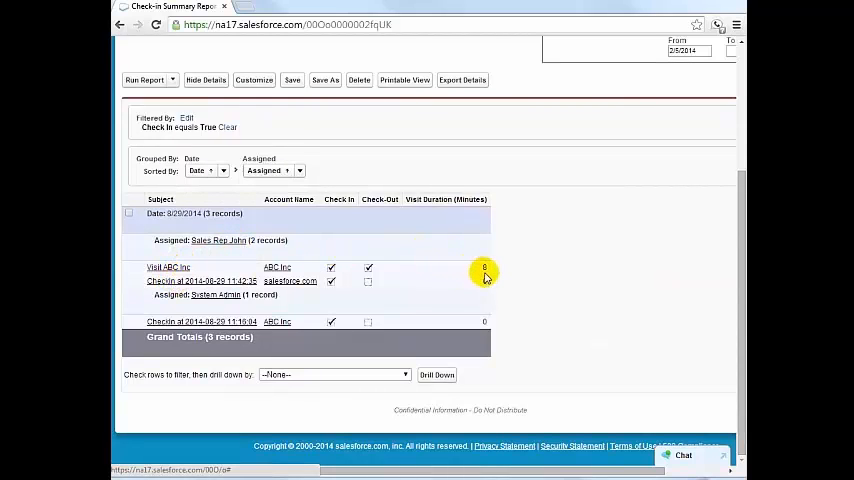
pyautogui.moveTo(721, 281)
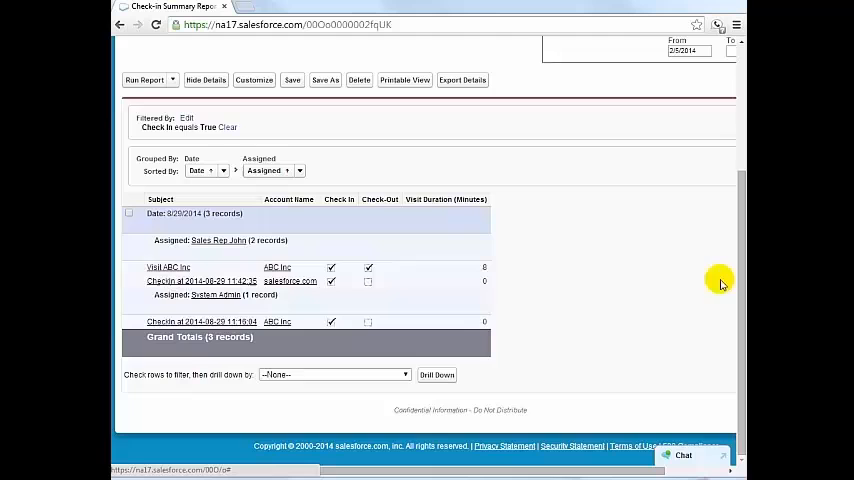
pyautogui.scroll(3)
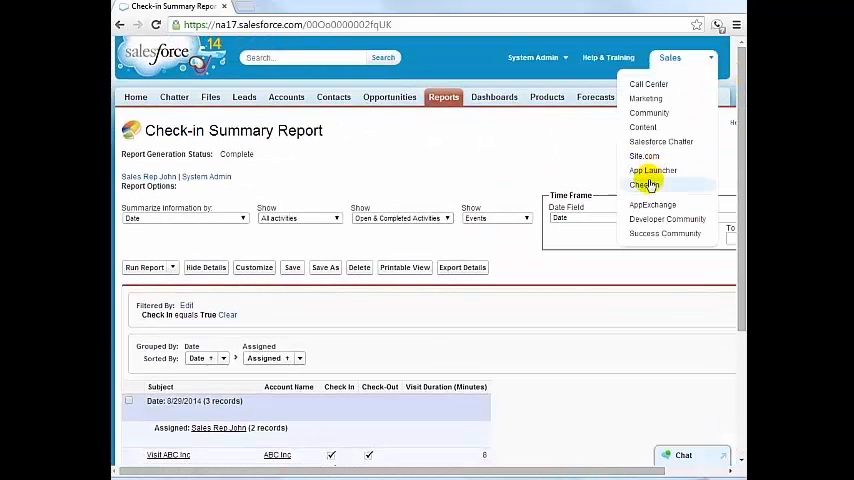
# - In the Check-In app's Location Analytics, find John Sales Rep's 8/22–8/30/2014 check-ins and select both for map display
pyautogui.click(645, 184)
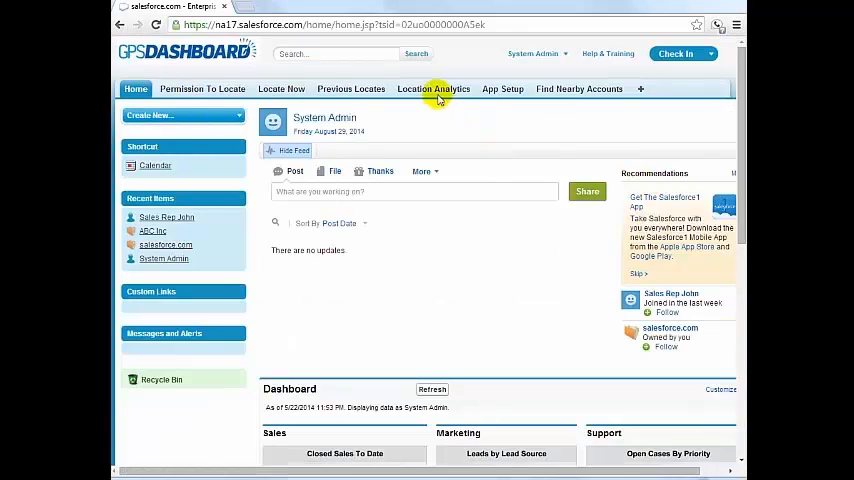
pyautogui.click(433, 89)
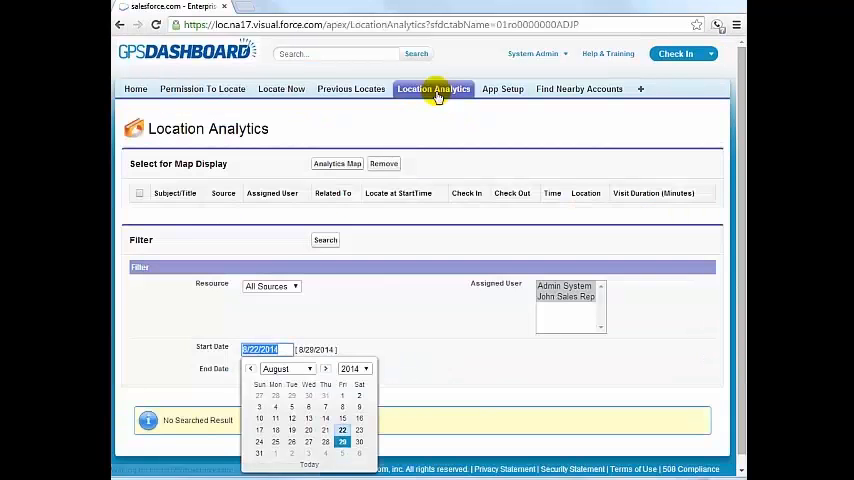
pyautogui.click(342, 429)
pyautogui.write('8/30/2014')
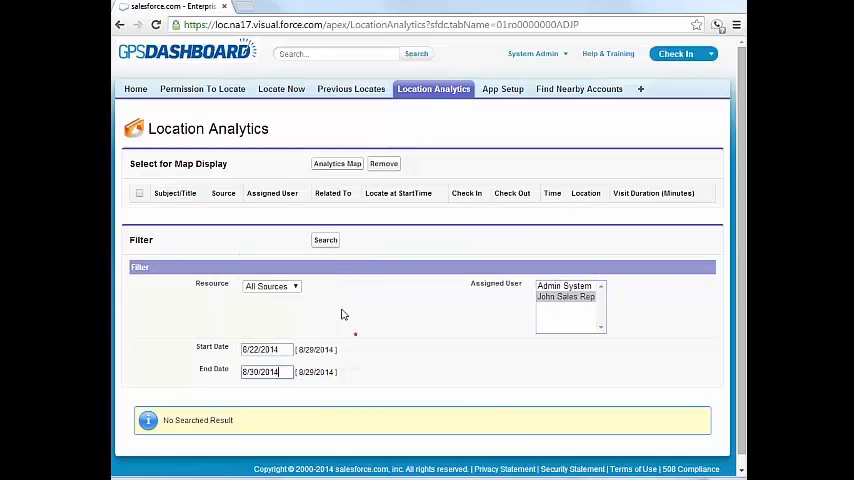
pyautogui.click(325, 240)
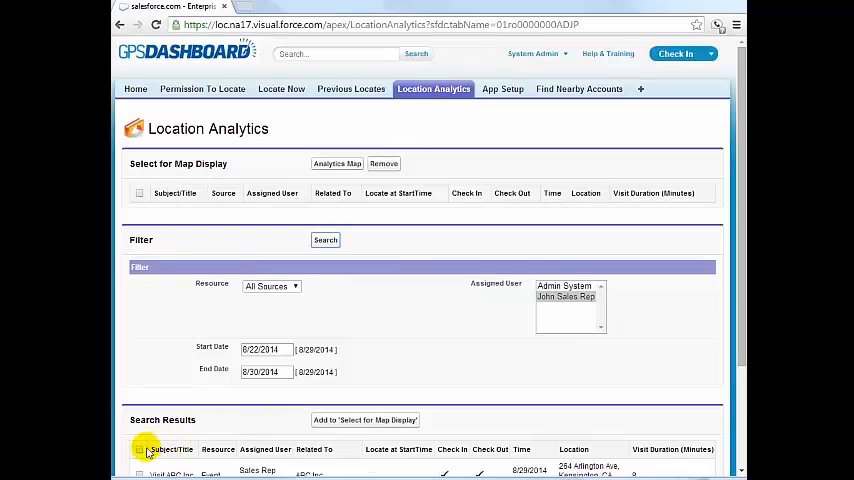
pyautogui.click(365, 419)
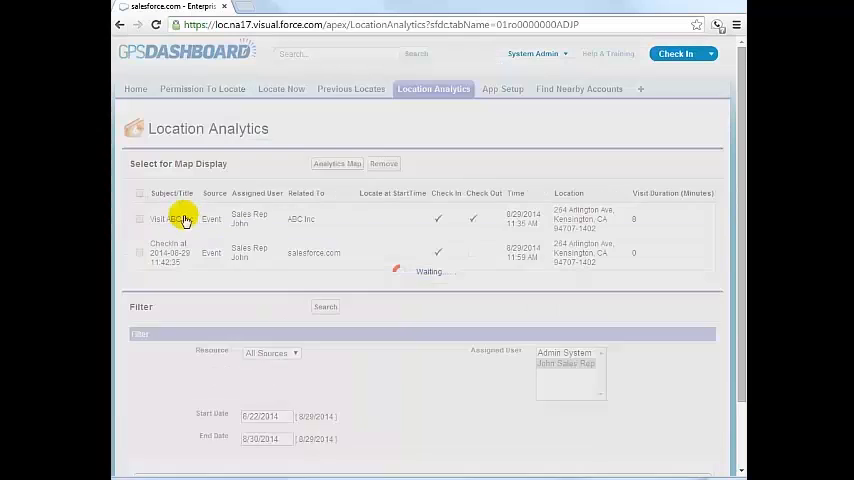
pyautogui.click(139, 192)
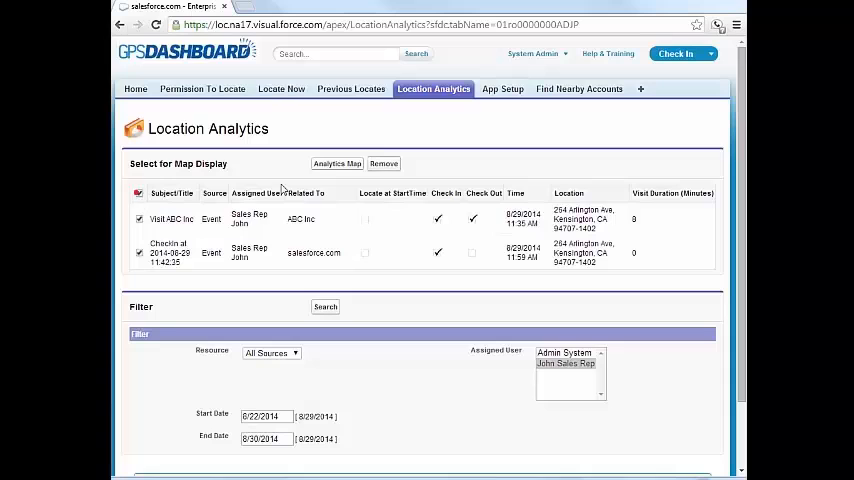